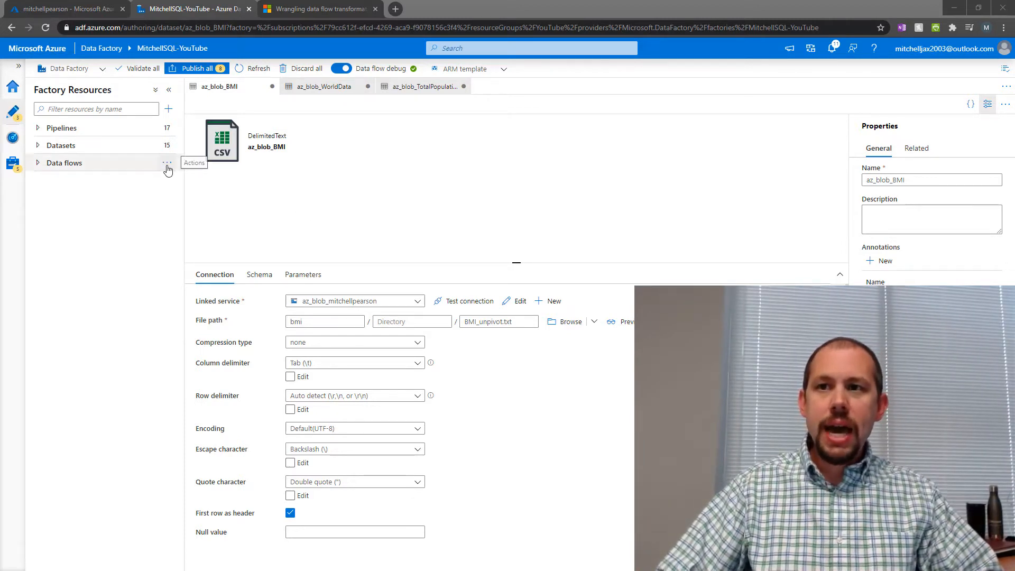
# Start a new data flow from the Data flows actions menu
pyautogui.click(167, 162)
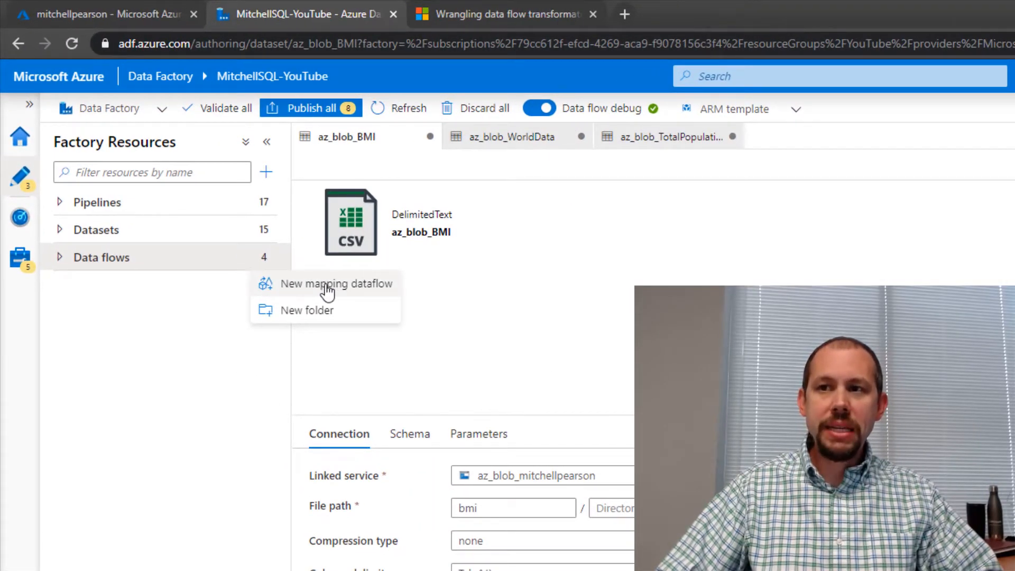
pyautogui.moveTo(299, 290)
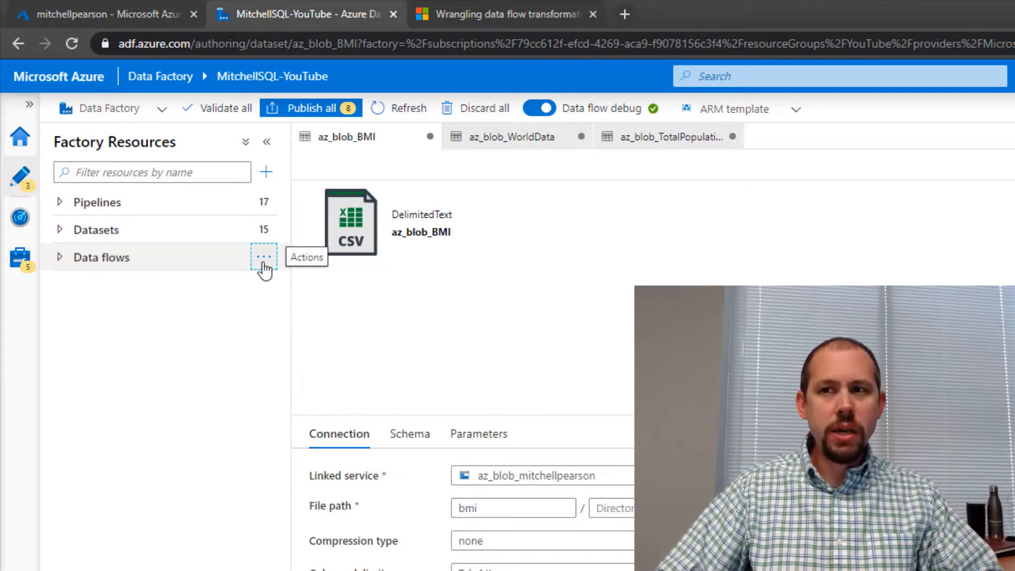
pyautogui.click(264, 257)
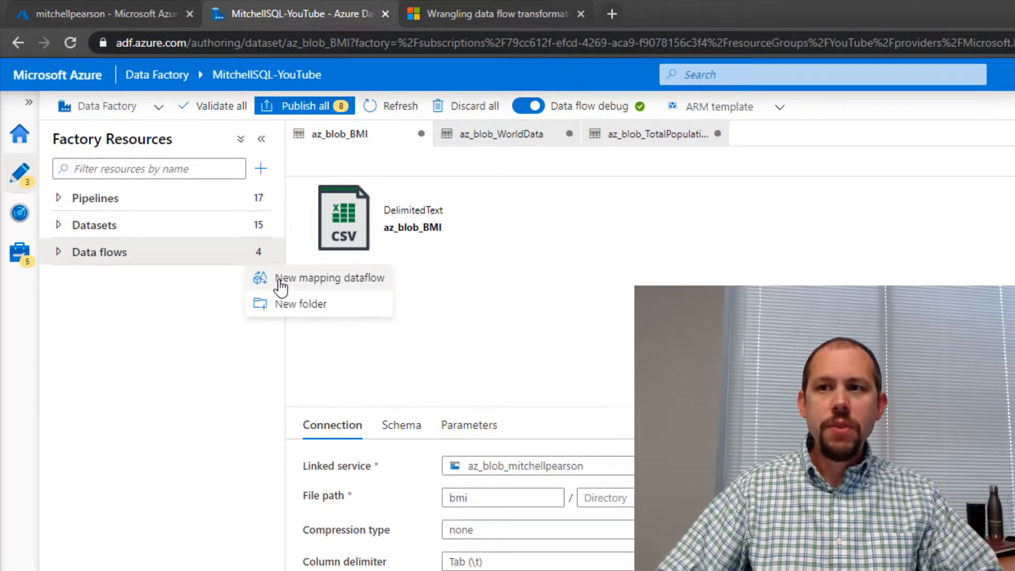
pyautogui.click(330, 277)
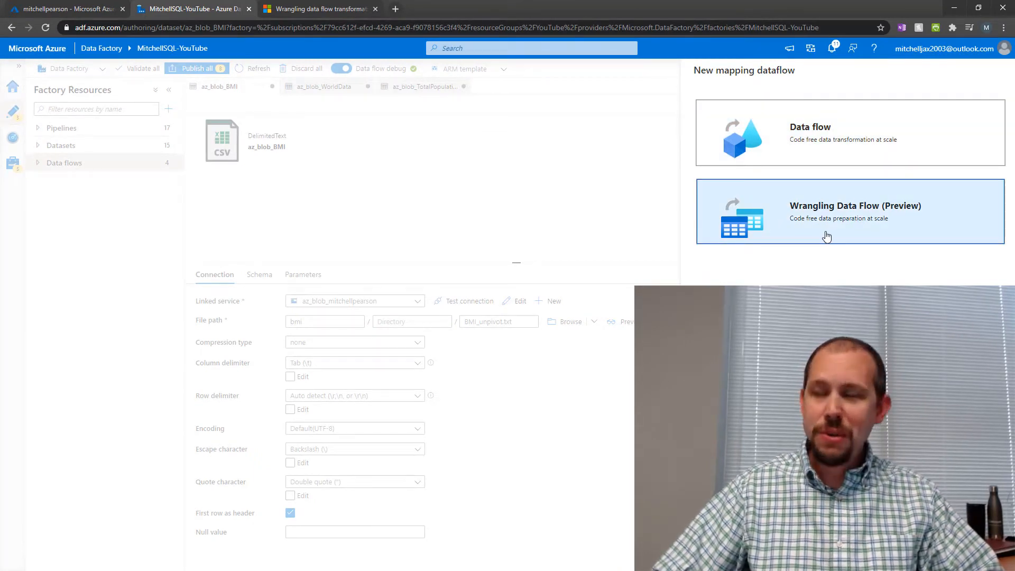
# Choose Wrangling Data Flow with az_blob_BMI and az_blob_TotalPopulation as source datasets
pyautogui.click(826, 211)
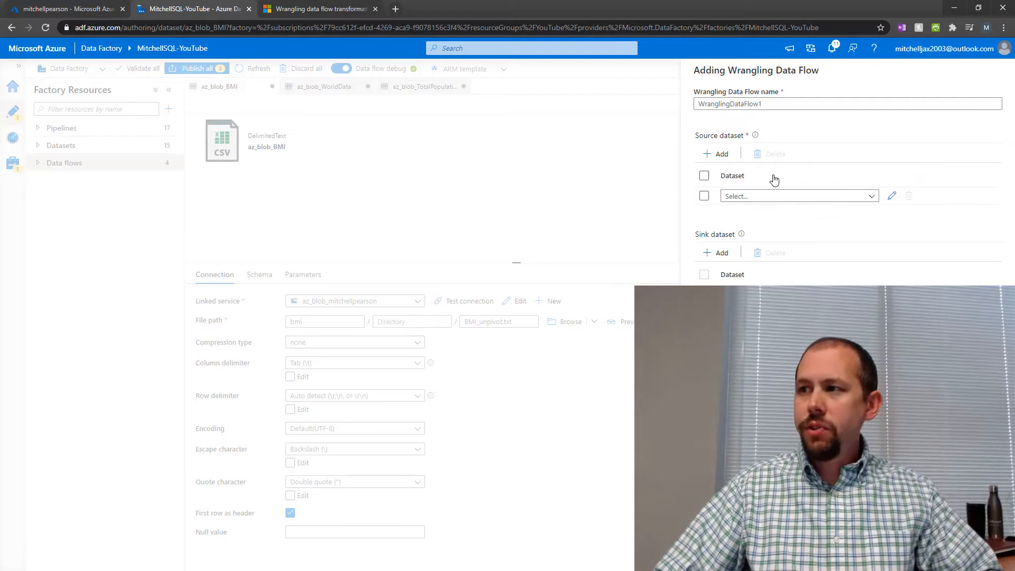
pyautogui.moveTo(731, 144)
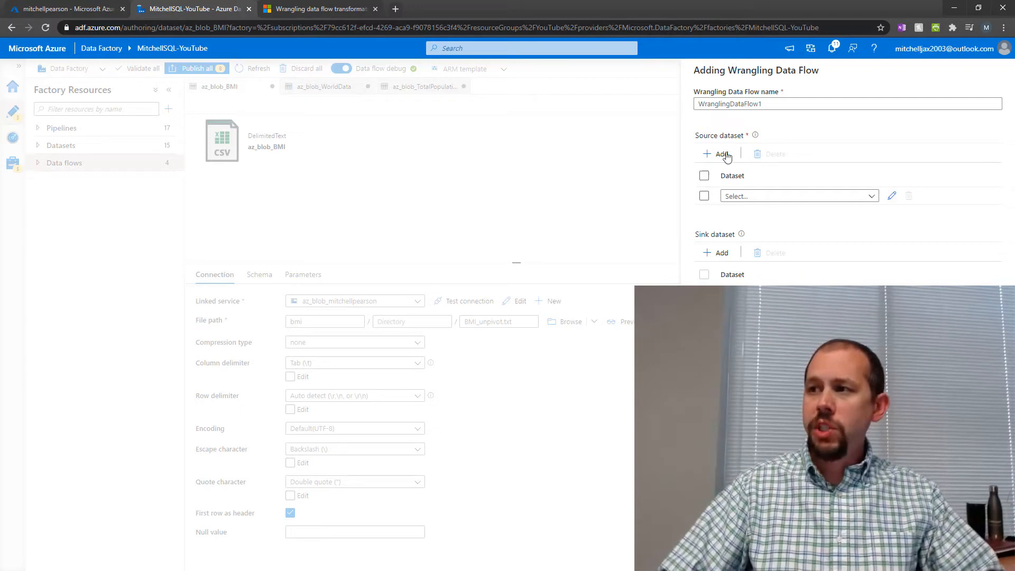
pyautogui.click(715, 153)
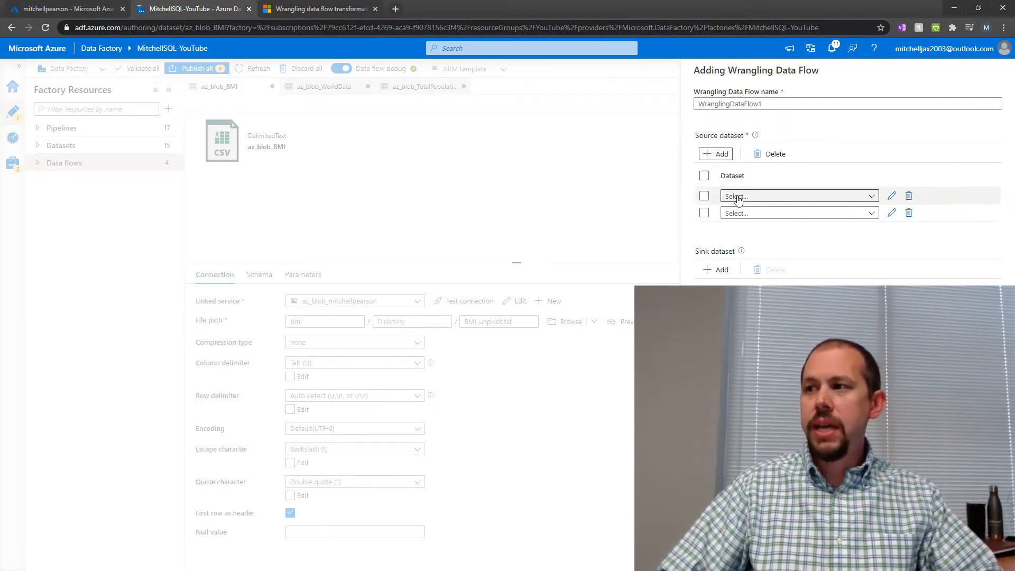
pyautogui.click(796, 213)
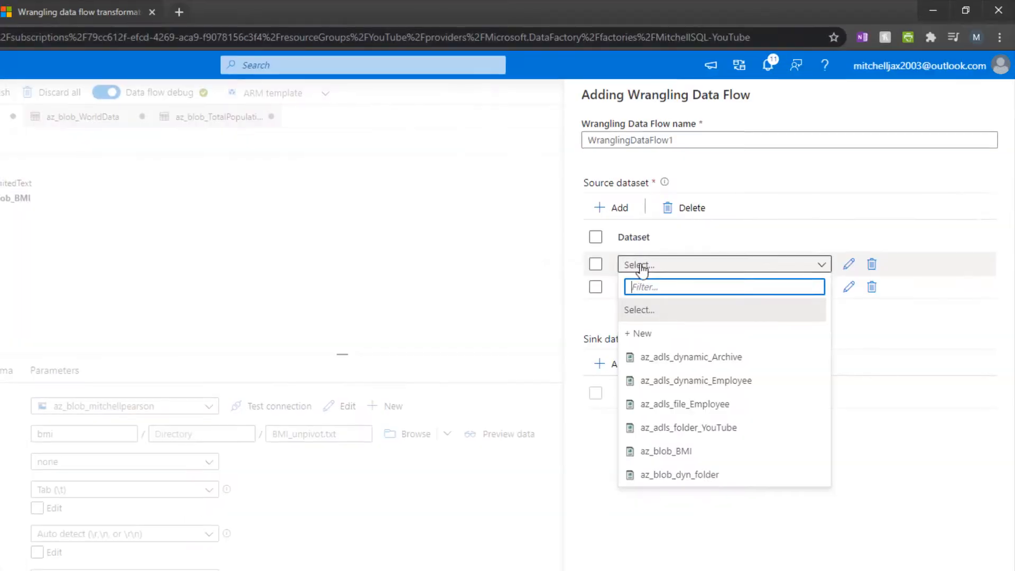
pyautogui.click(666, 451)
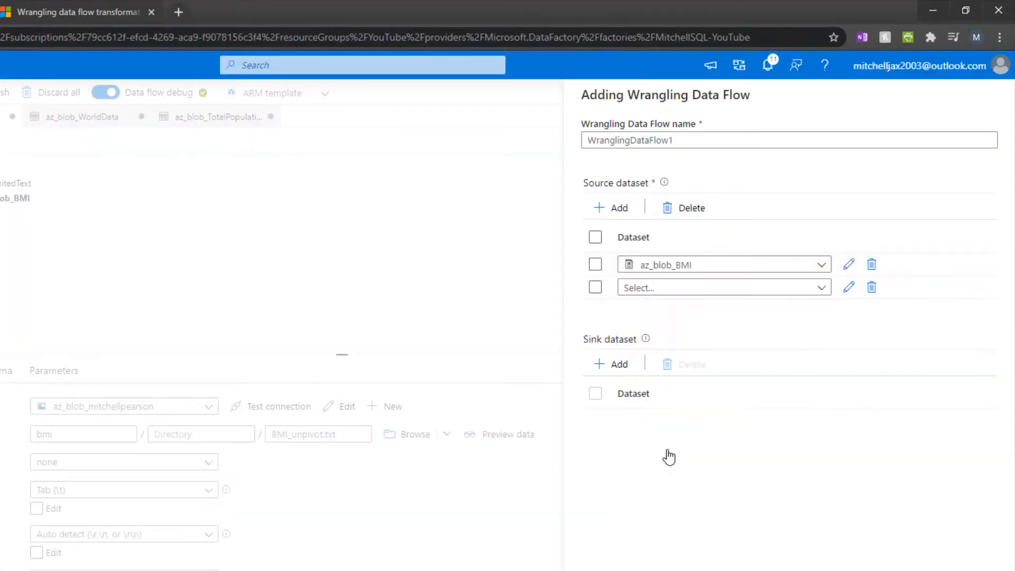
pyautogui.click(715, 287)
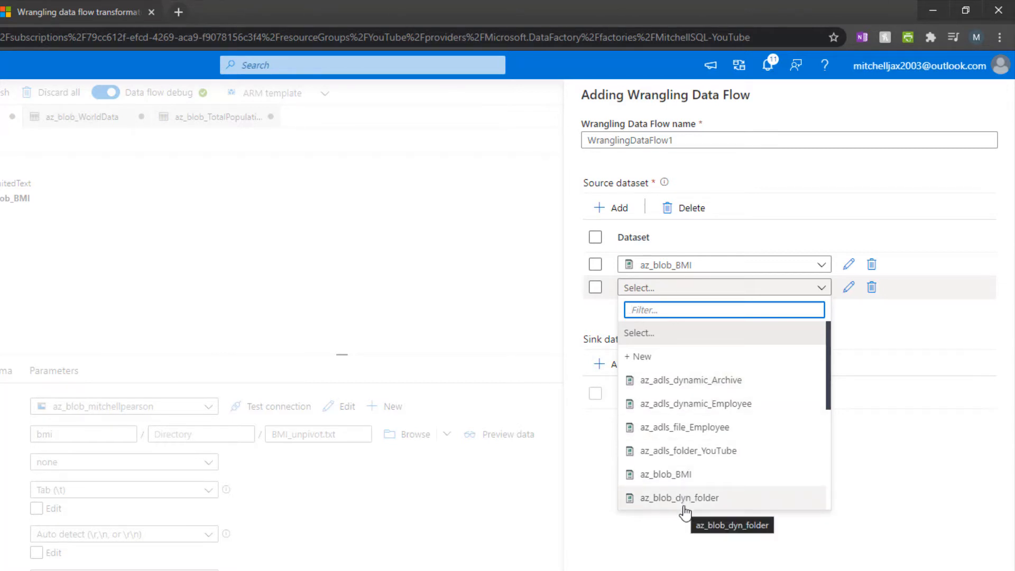
pyautogui.scroll(-3)
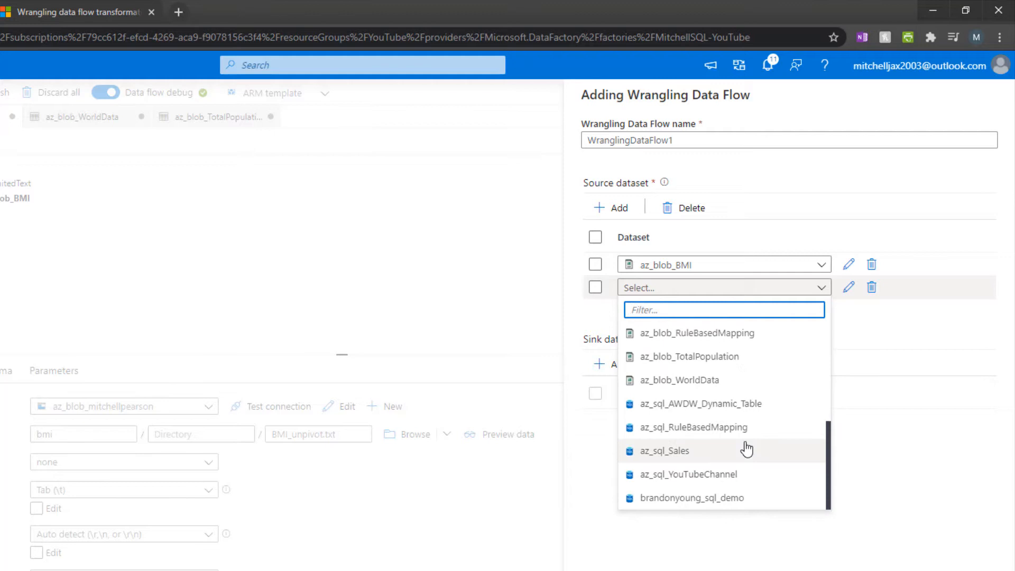
pyautogui.click(688, 356)
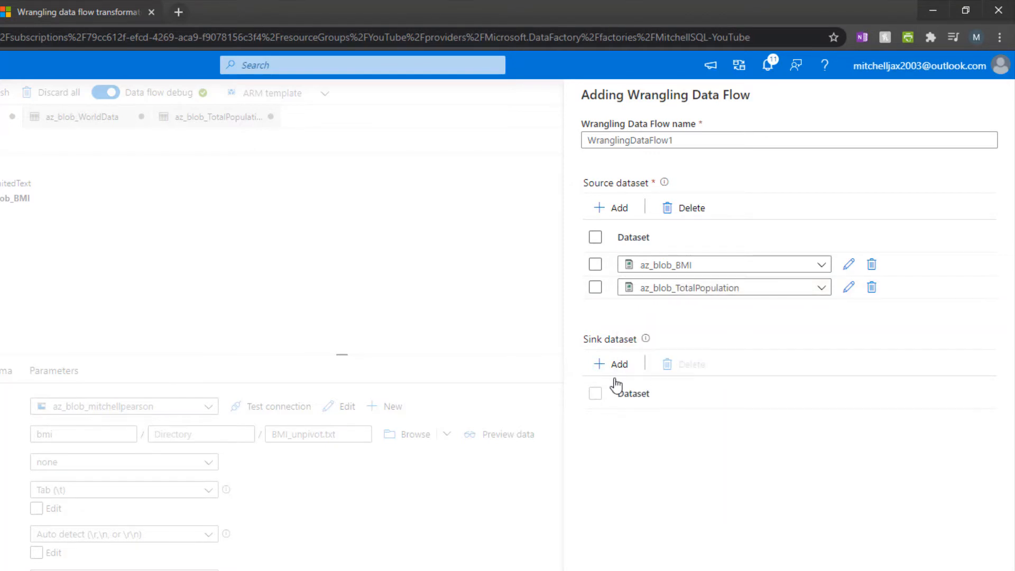
# Add az_blob_WorldData as the sink dataset and confirm the wrangling flow creation
pyautogui.click(610, 364)
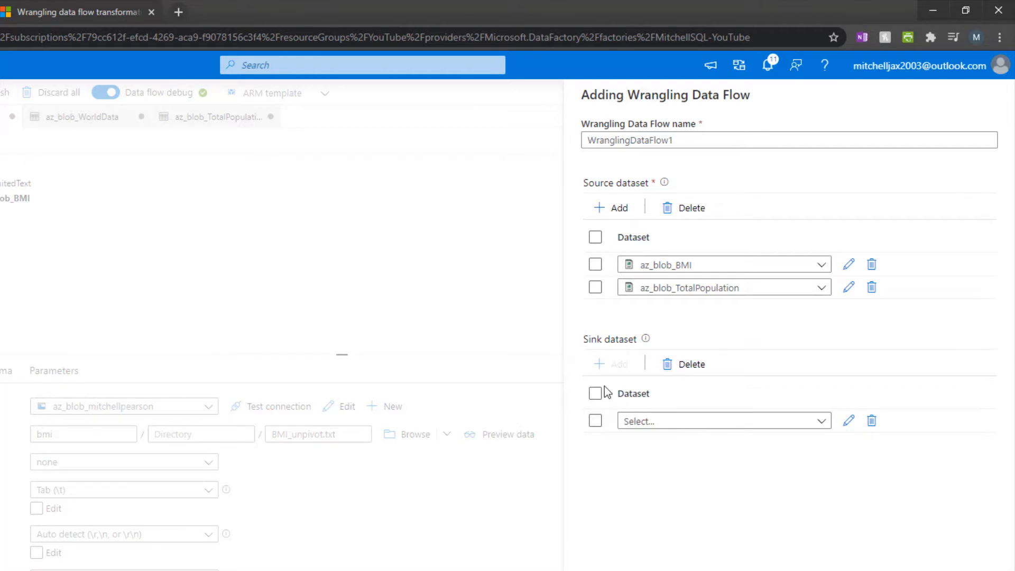
pyautogui.click(721, 421)
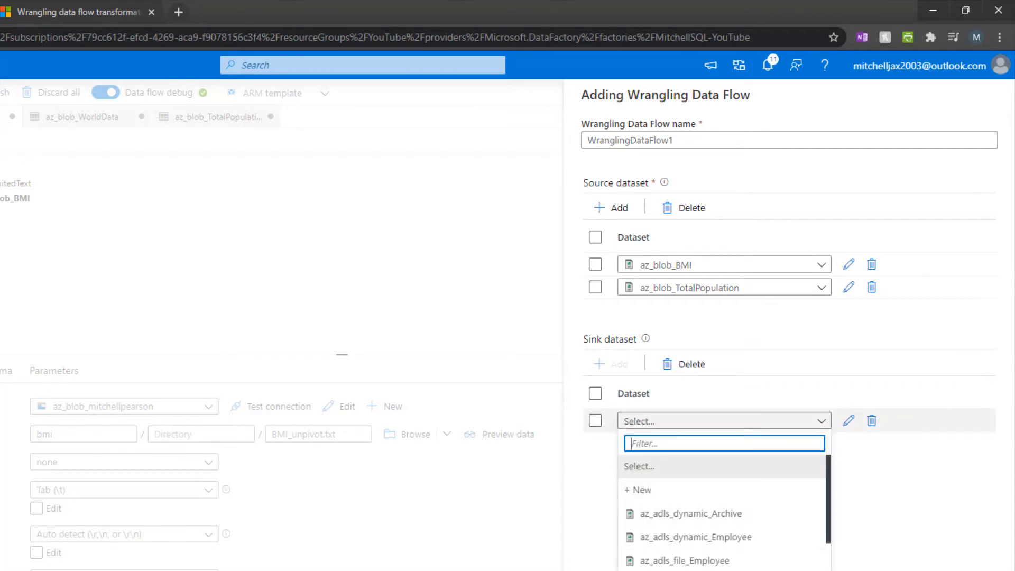
pyautogui.scroll(-3)
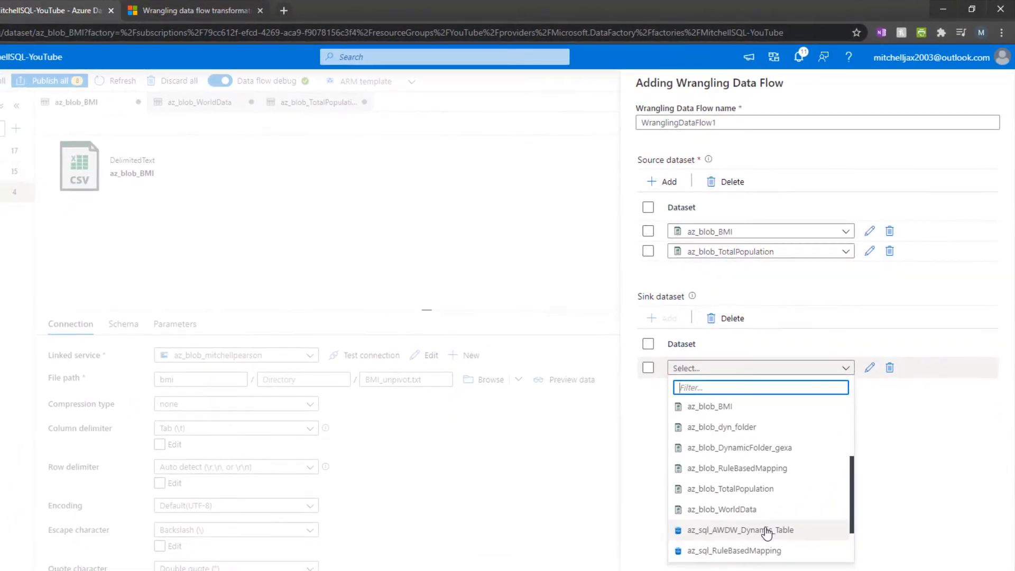
pyautogui.click(721, 509)
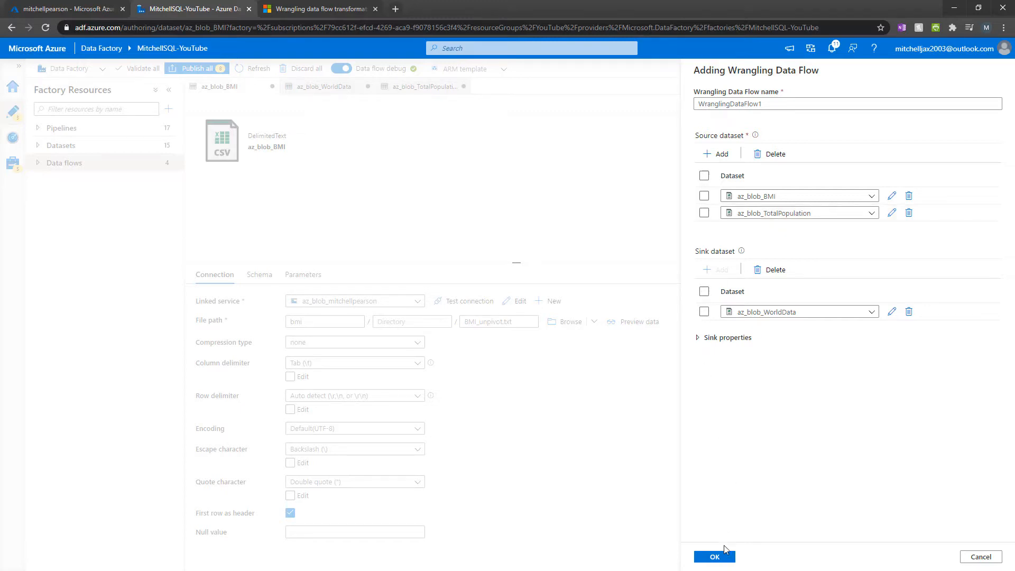
pyautogui.click(715, 557)
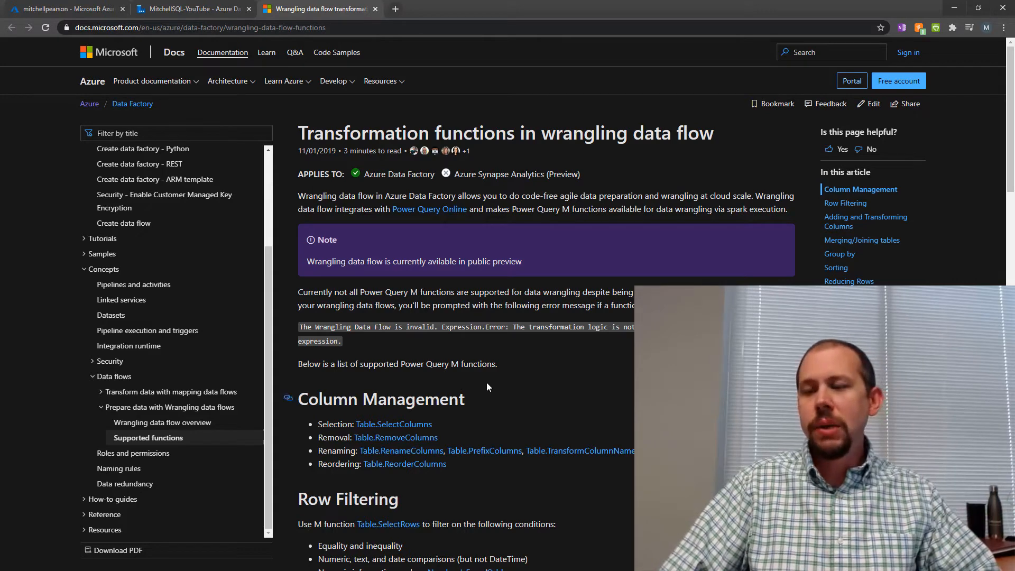
# Scroll the supported functions article down to the known unsupported functions section
pyautogui.scroll(-3)
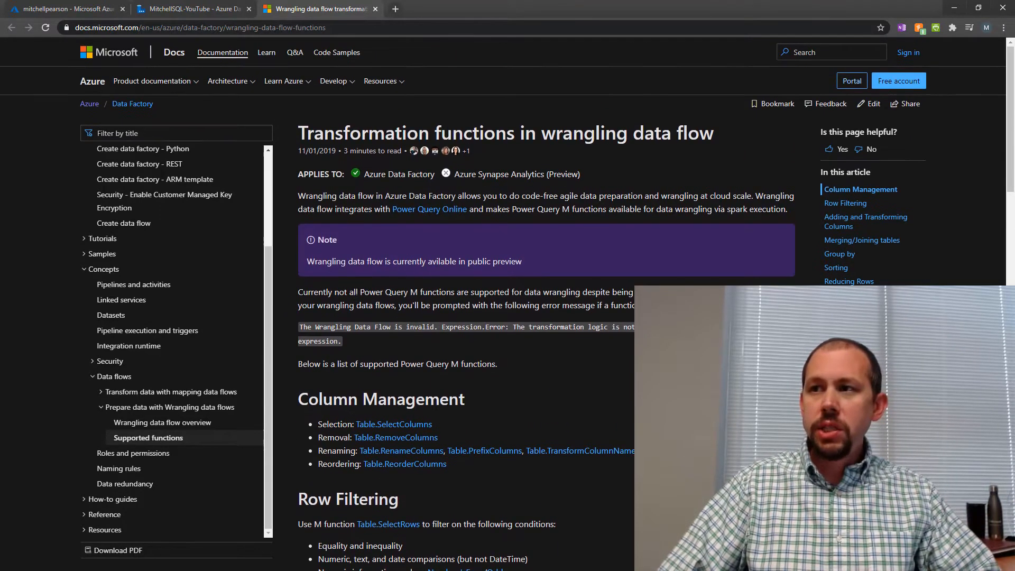
pyautogui.scroll(-3)
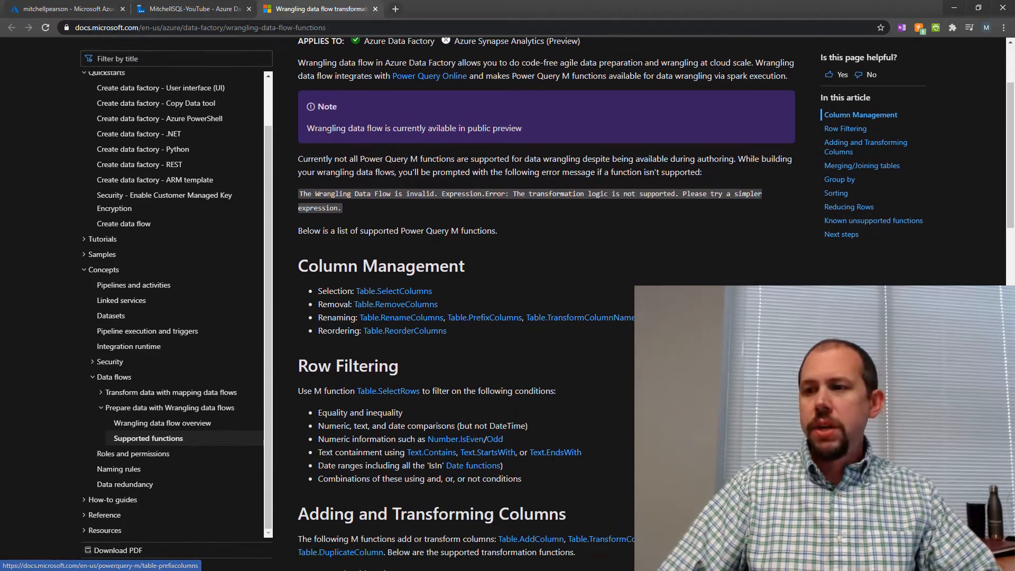
pyautogui.scroll(-3)
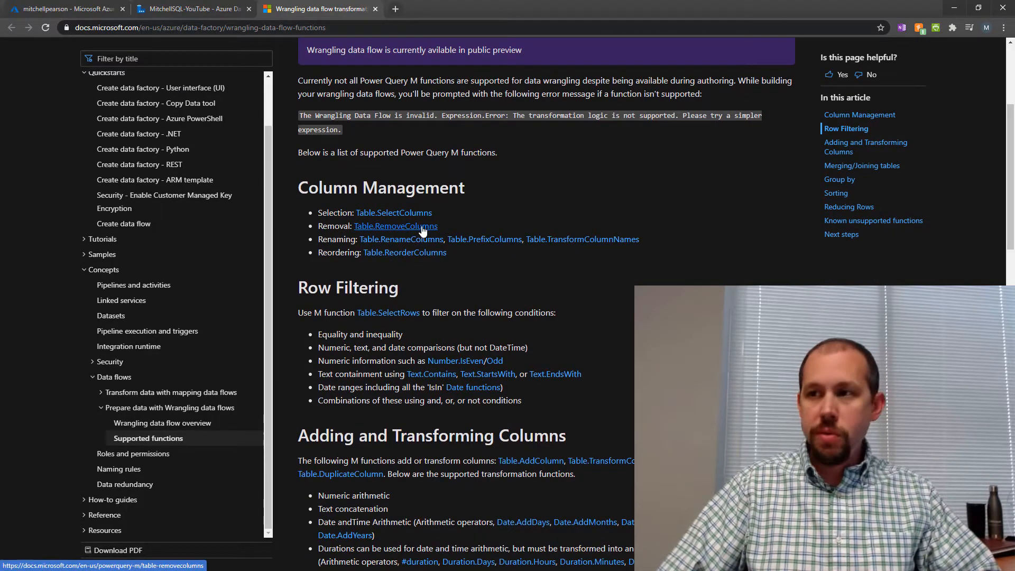
pyautogui.scroll(-3)
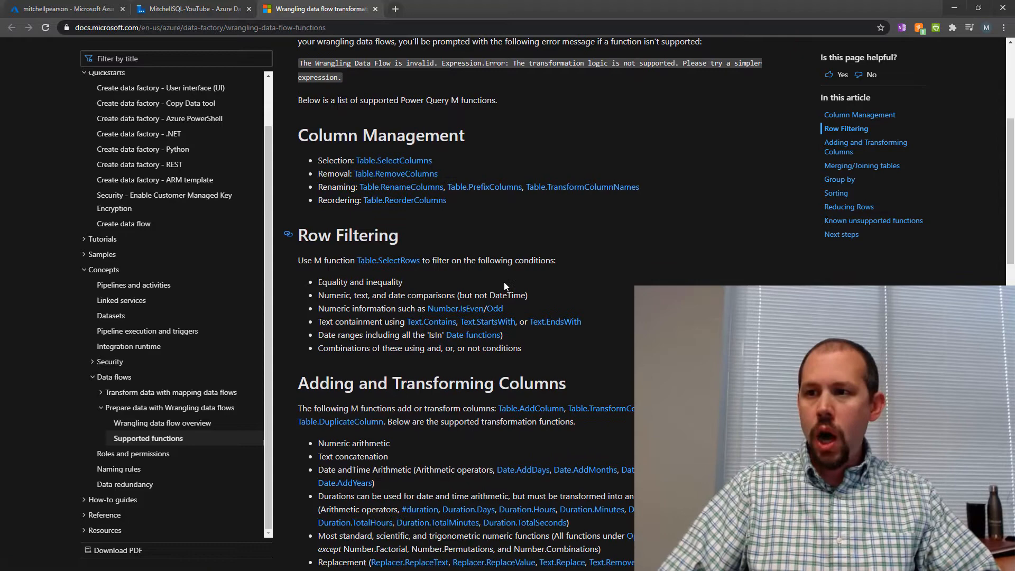
pyautogui.scroll(-3)
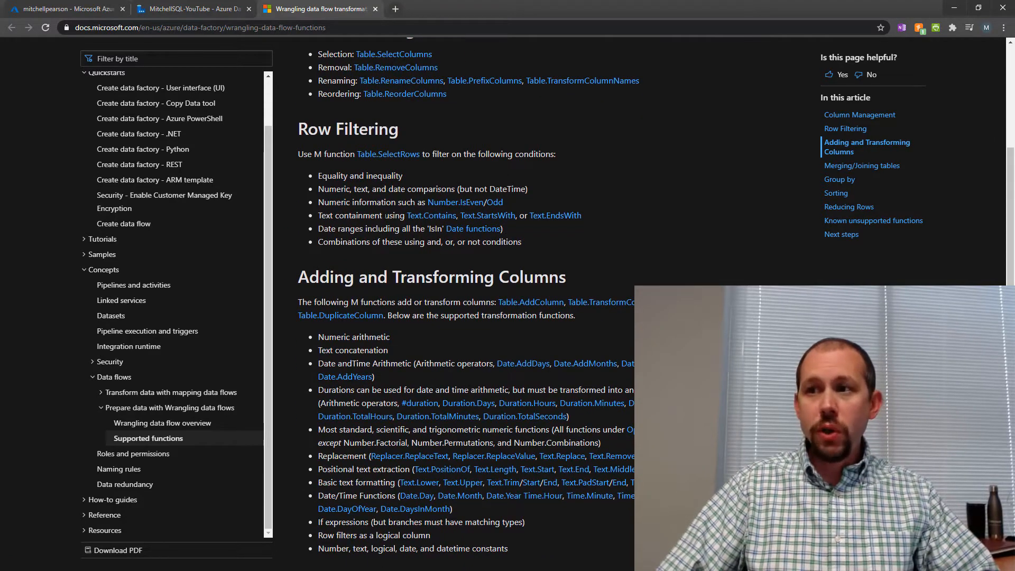
pyautogui.scroll(-3)
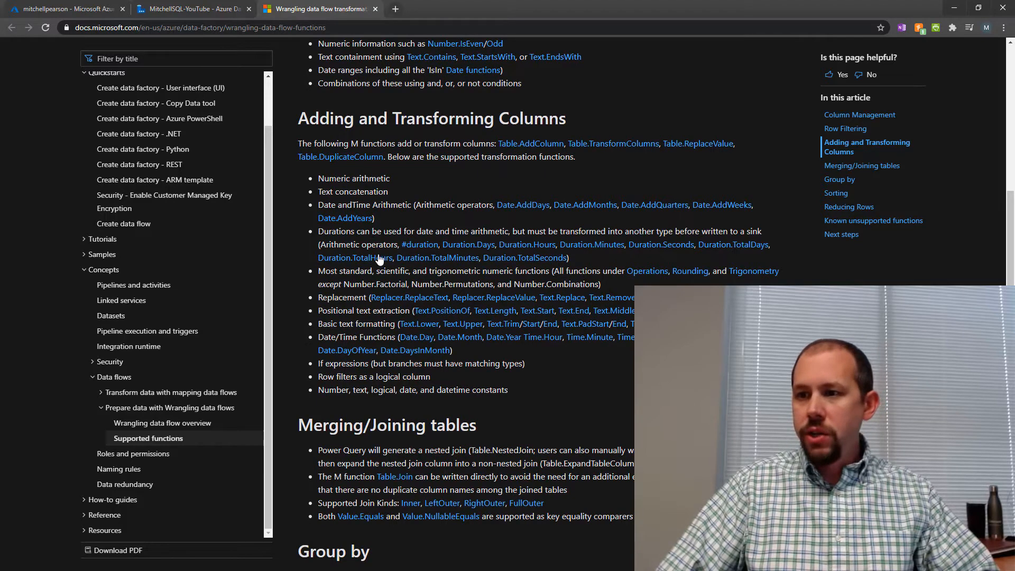
pyautogui.scroll(-3)
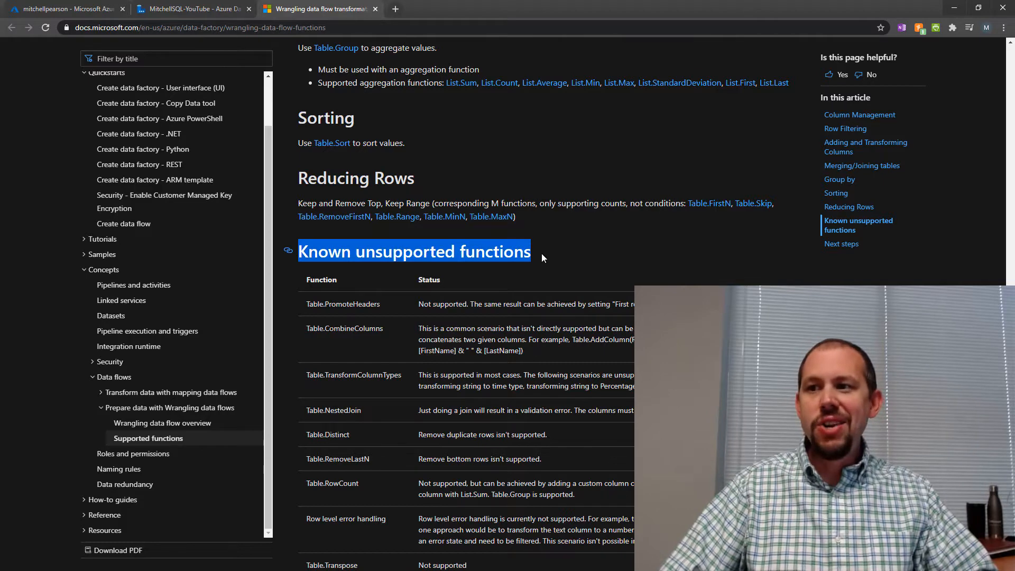
pyautogui.moveTo(171, 42)
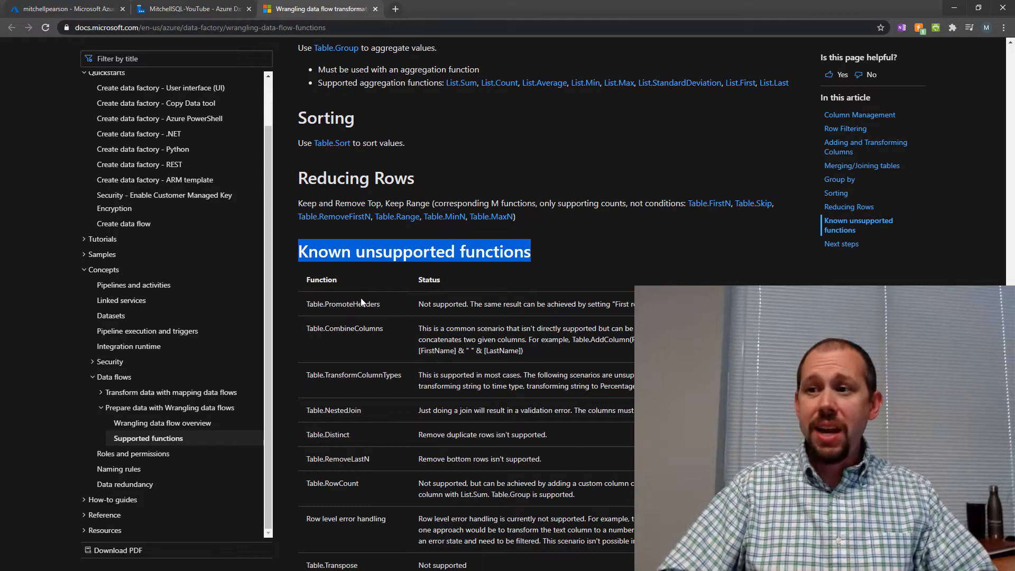
pyautogui.moveTo(379, 315)
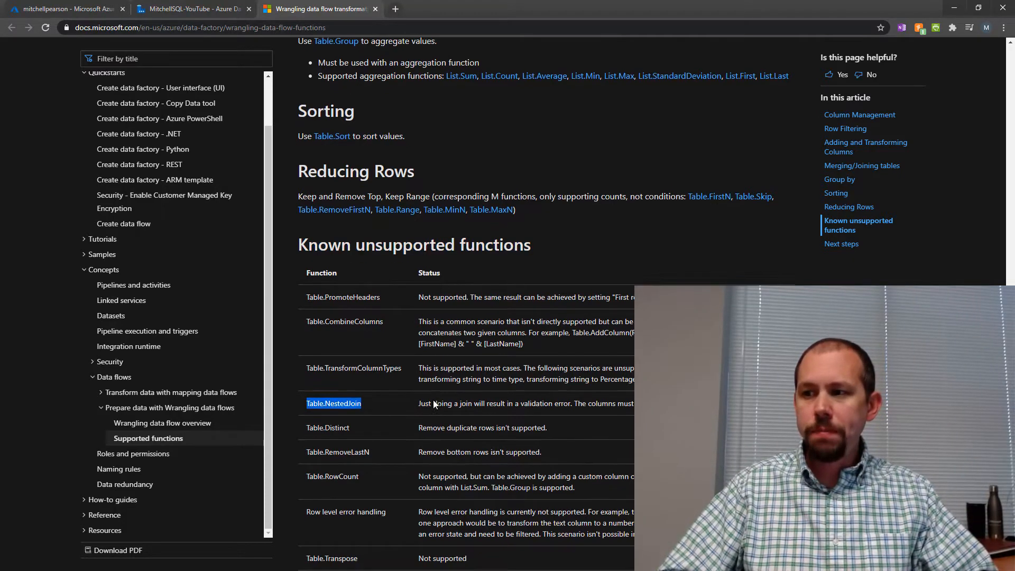
pyautogui.scroll(-3)
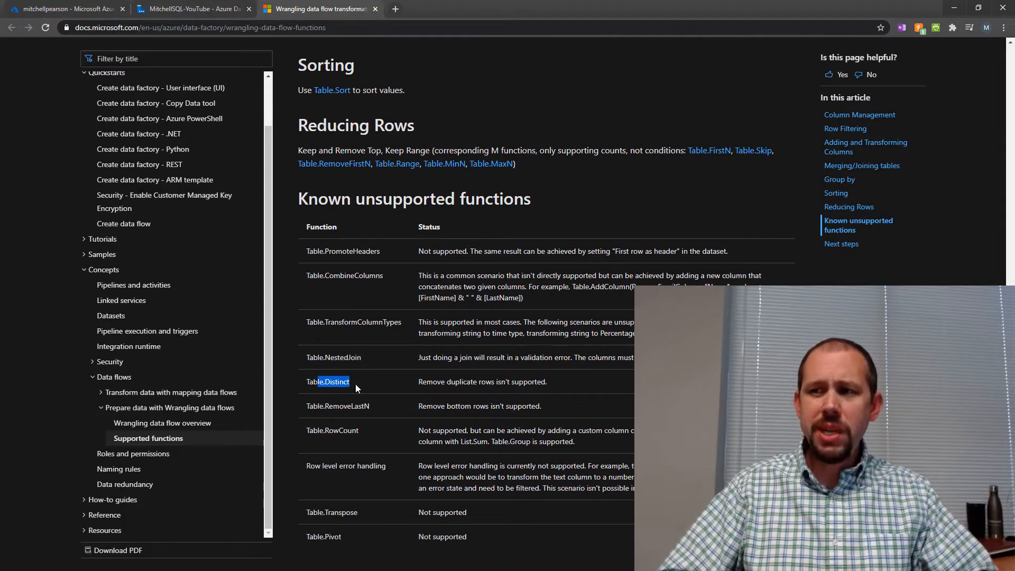
pyautogui.scroll(-3)
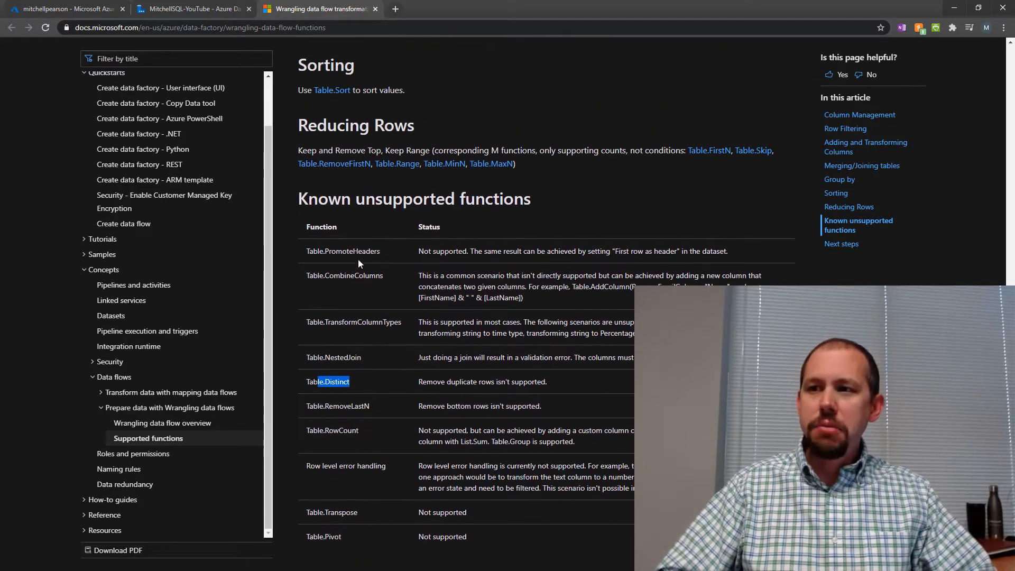
pyautogui.scroll(-3)
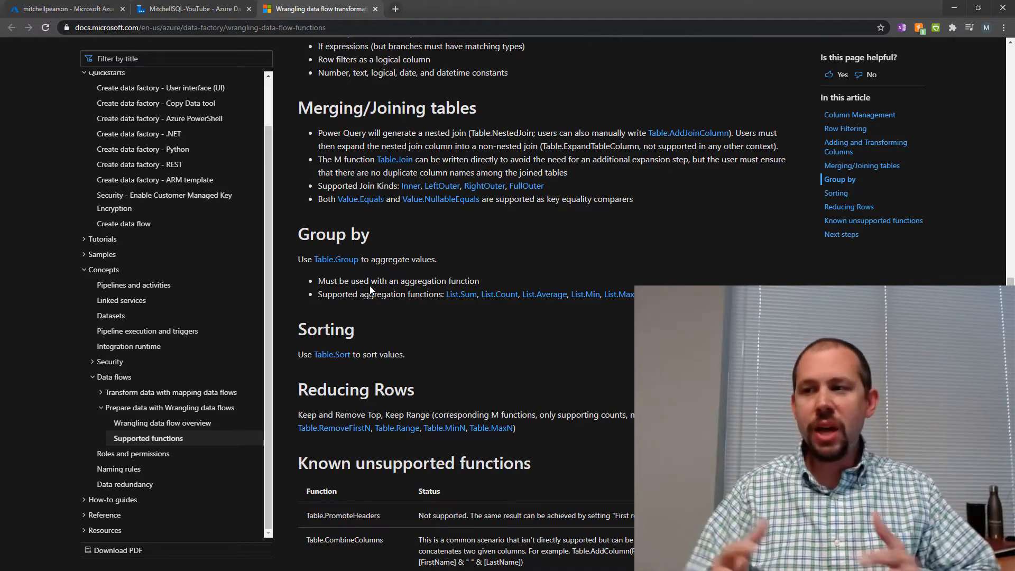
pyautogui.click(190, 8)
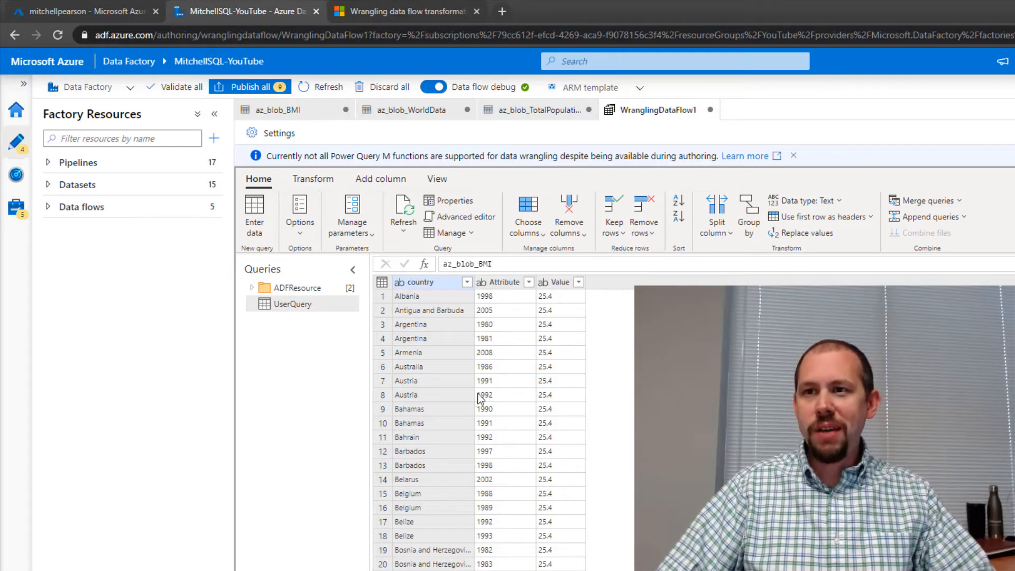
pyautogui.moveTo(468, 400)
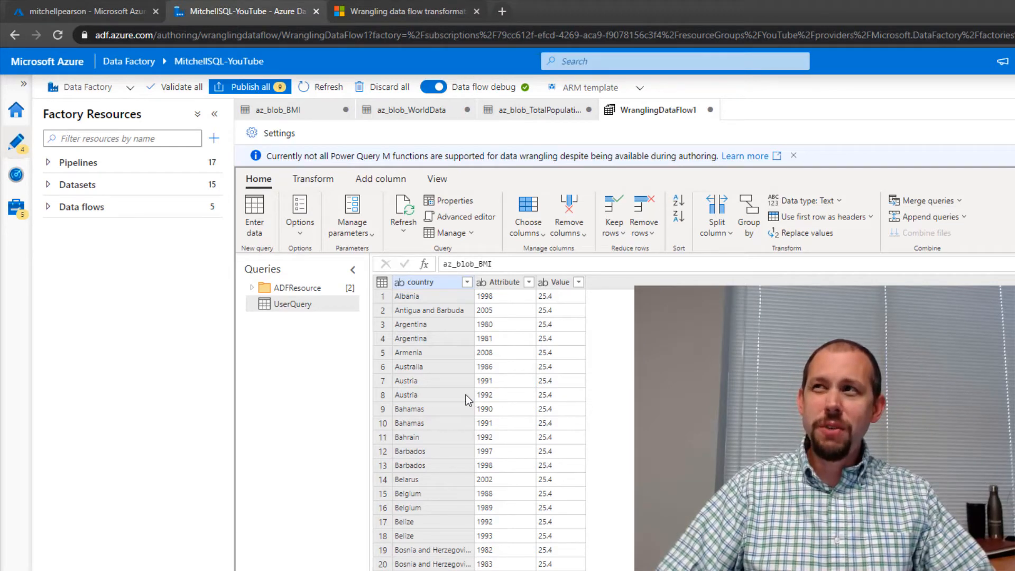
pyautogui.moveTo(288, 318)
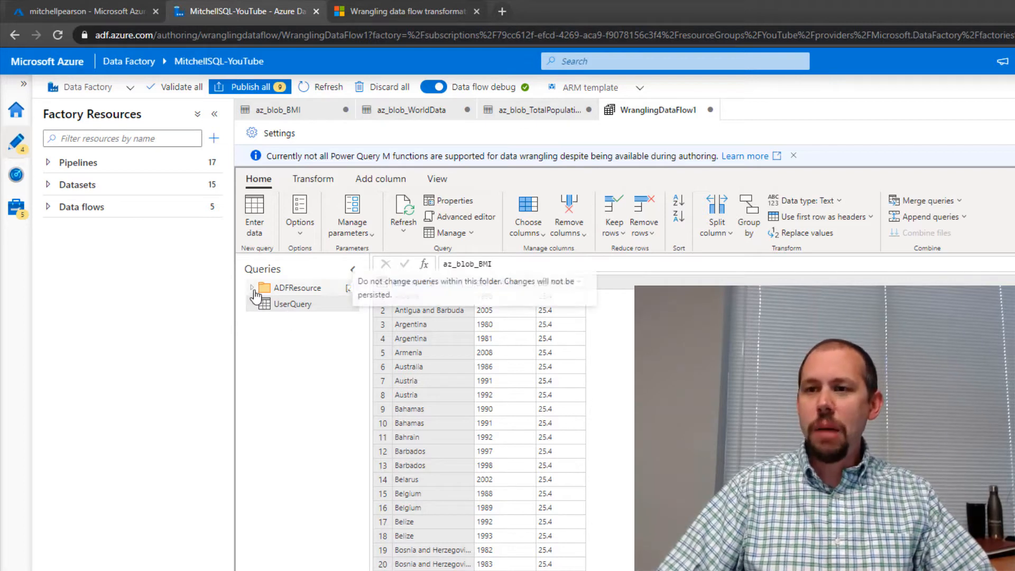
# Expand the ADFResource folder and preview the BMI and total population source queries
pyautogui.click(253, 288)
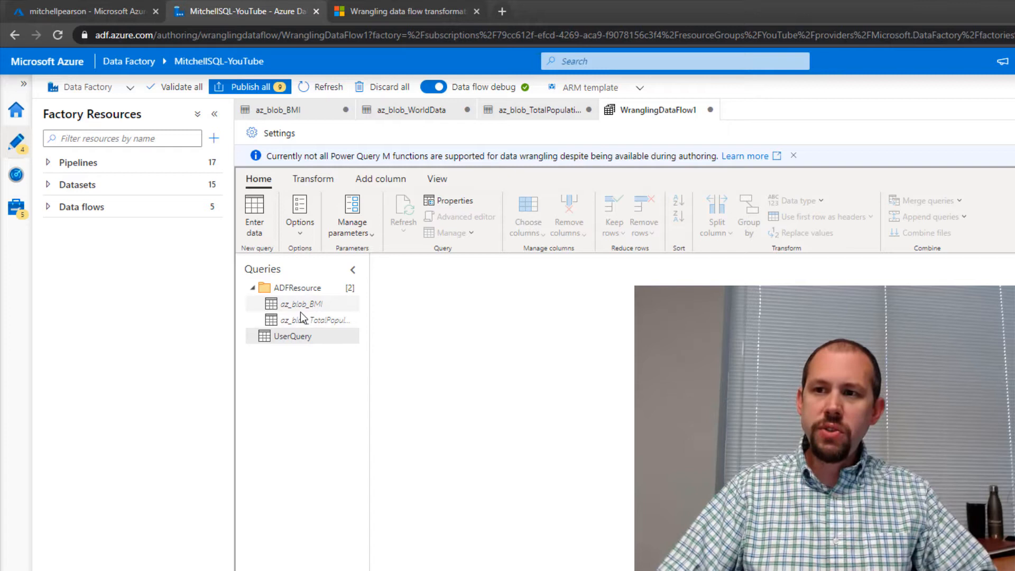
pyautogui.click(316, 319)
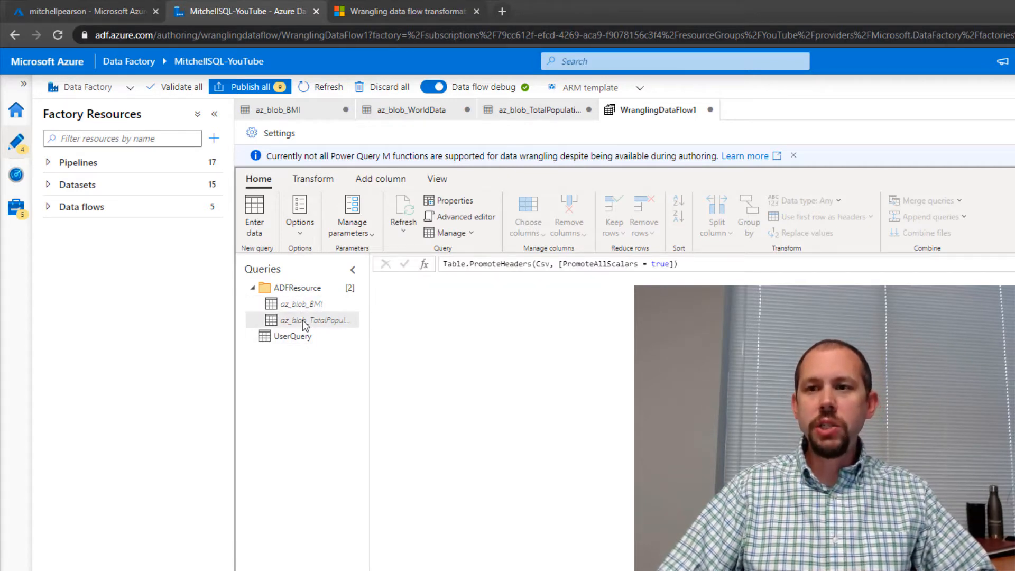
pyautogui.click(292, 335)
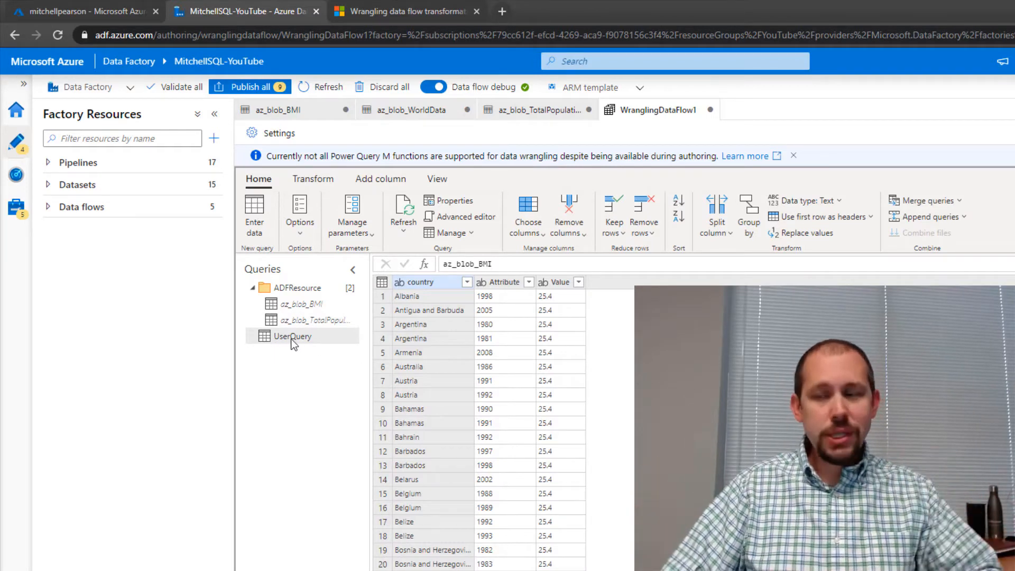
# Rename UserQuery to WorldData, then restore the name UserQuery after the invalid-name error
pyautogui.doubleClick(292, 336)
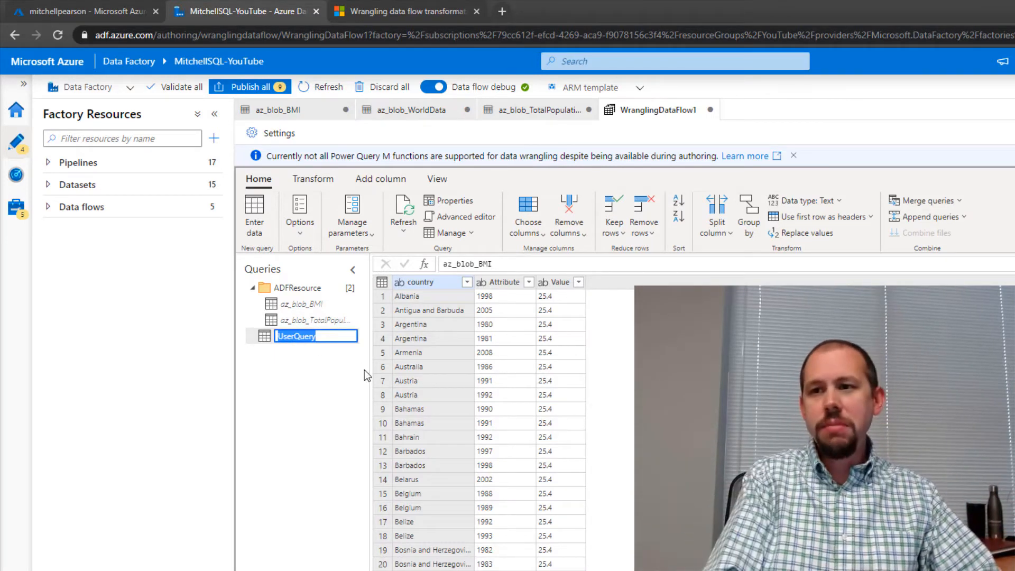
pyautogui.write('WorldData')
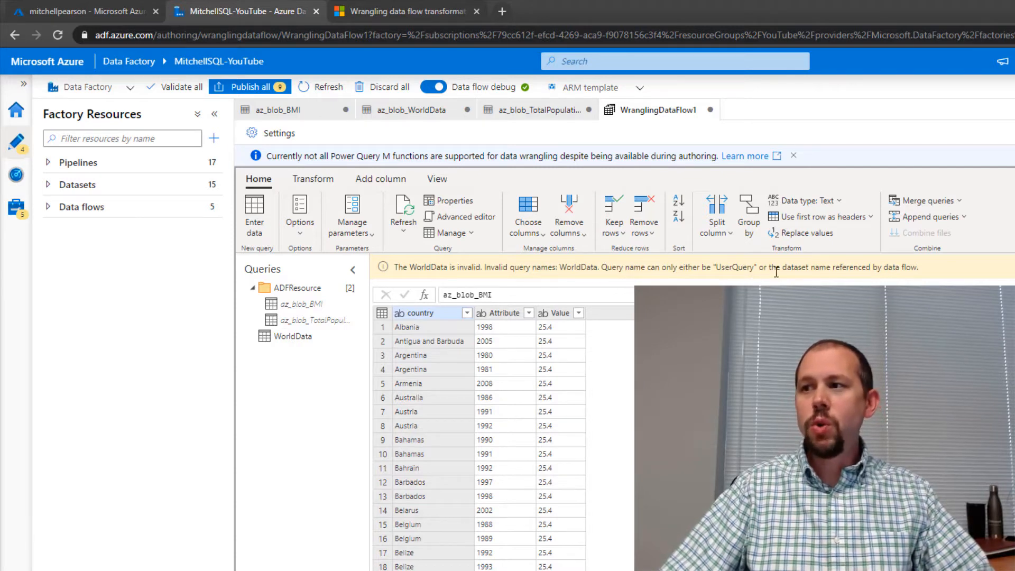
pyautogui.moveTo(362, 374)
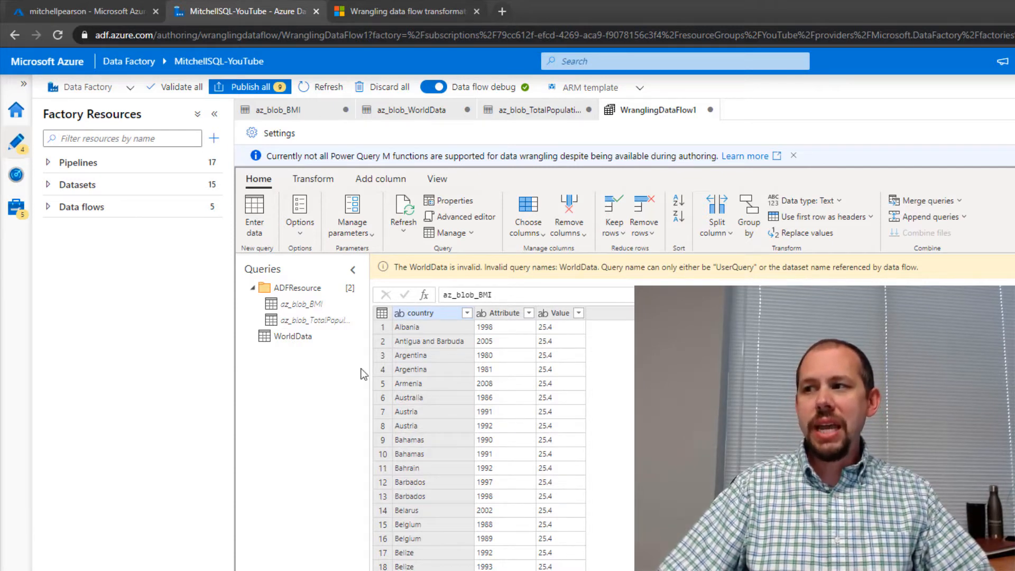
pyautogui.doubleClick(291, 335)
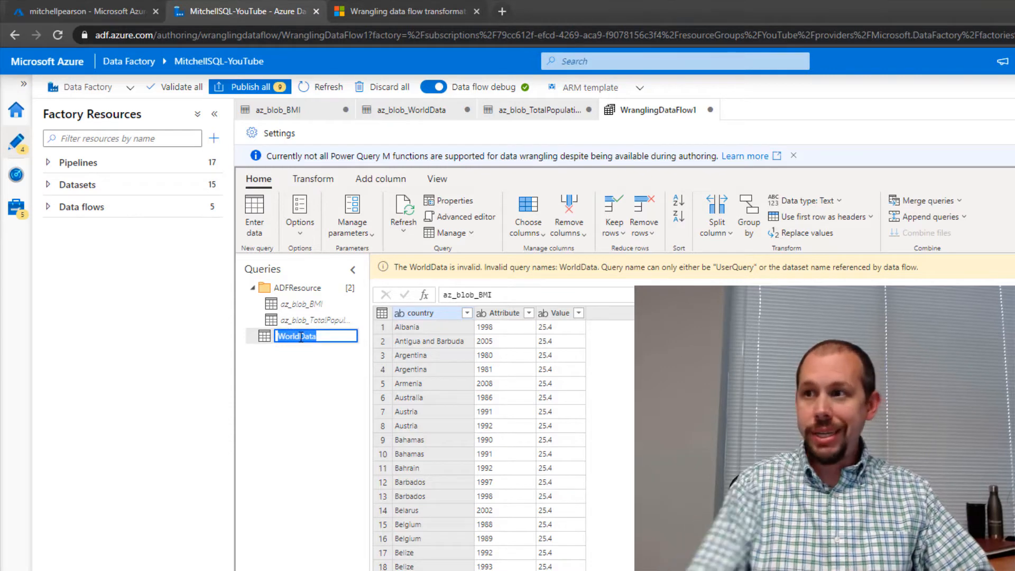
pyautogui.write('UserQuery')
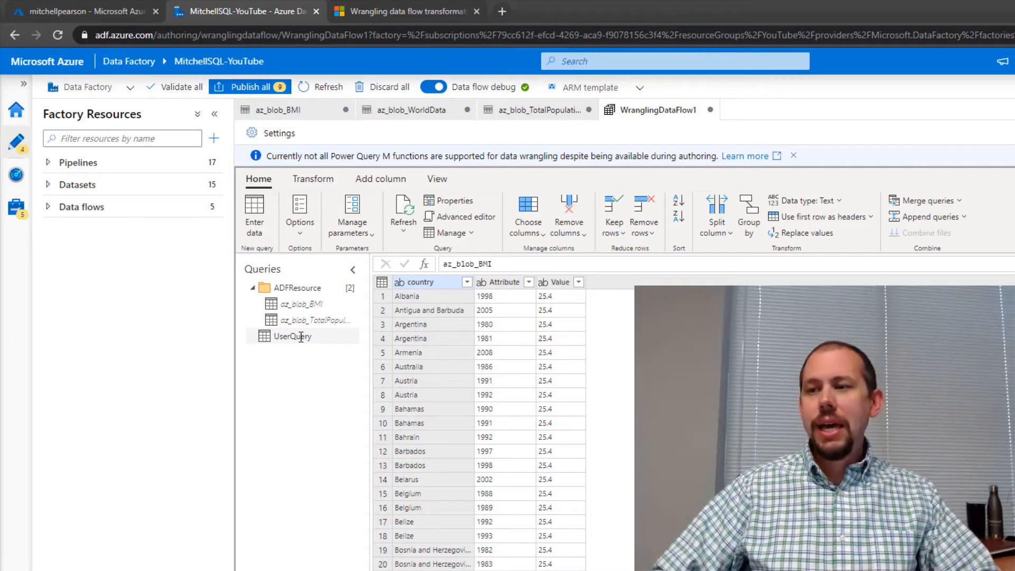
# Preview and reload az_blob_BMI, then preview az_blob_TotalPopulation's country, year and population data
pyautogui.click(301, 303)
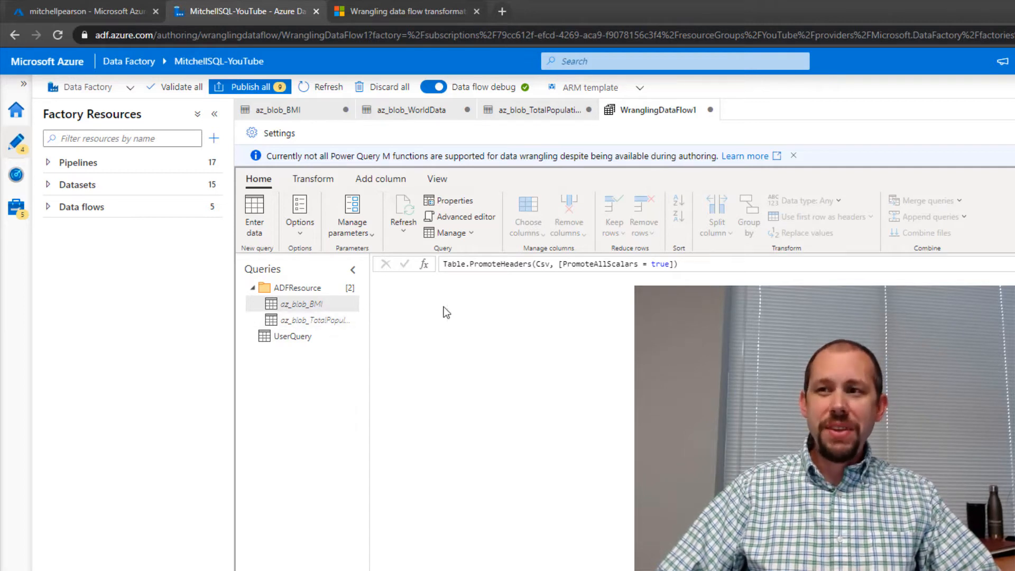
pyautogui.moveTo(467, 317)
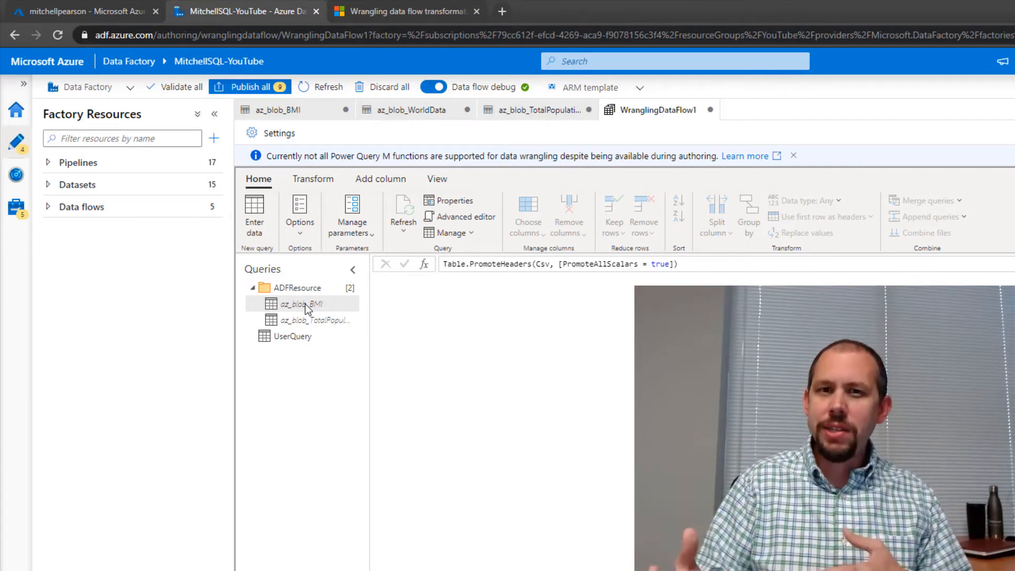
pyautogui.click(300, 304)
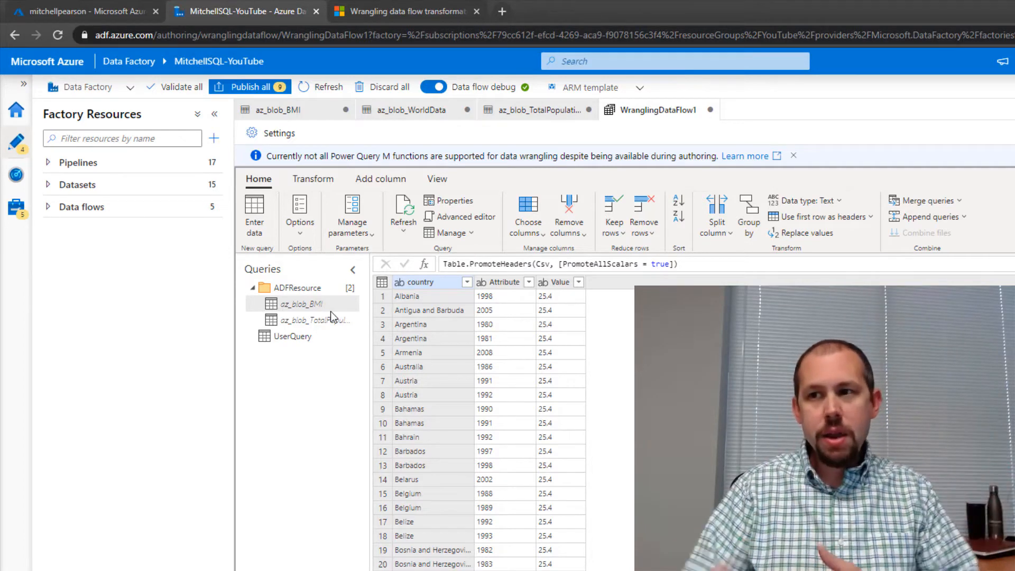
pyautogui.click(315, 319)
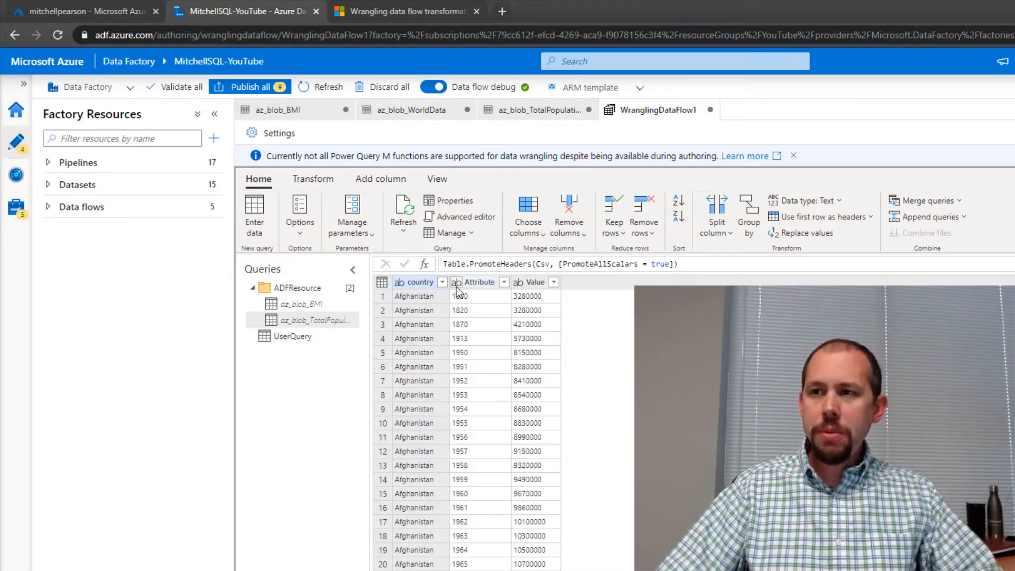
# Type population Attribute and Value as whole numbers; BMI Attribute whole, Value decimal
pyautogui.click(457, 282)
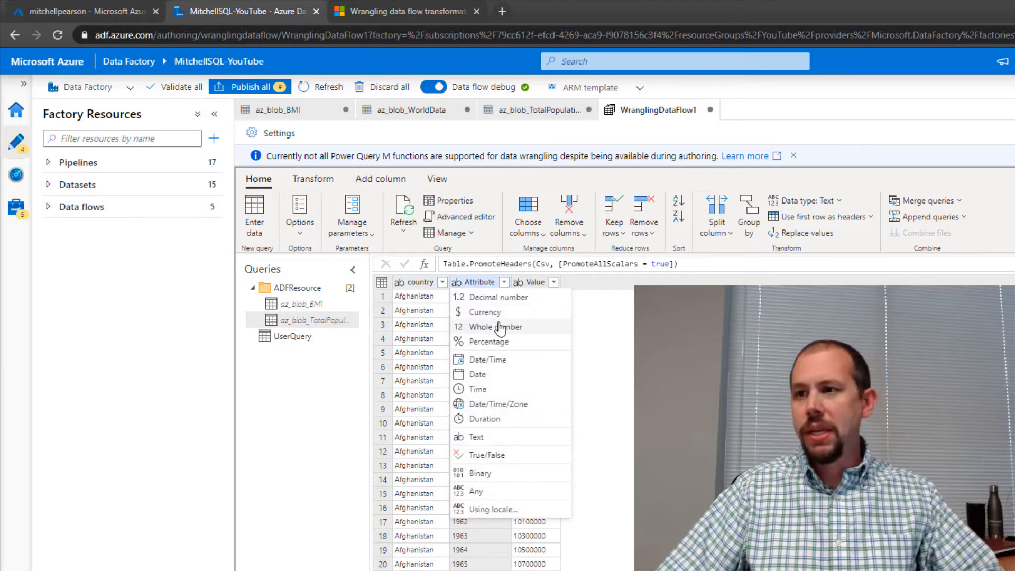
pyautogui.click(495, 326)
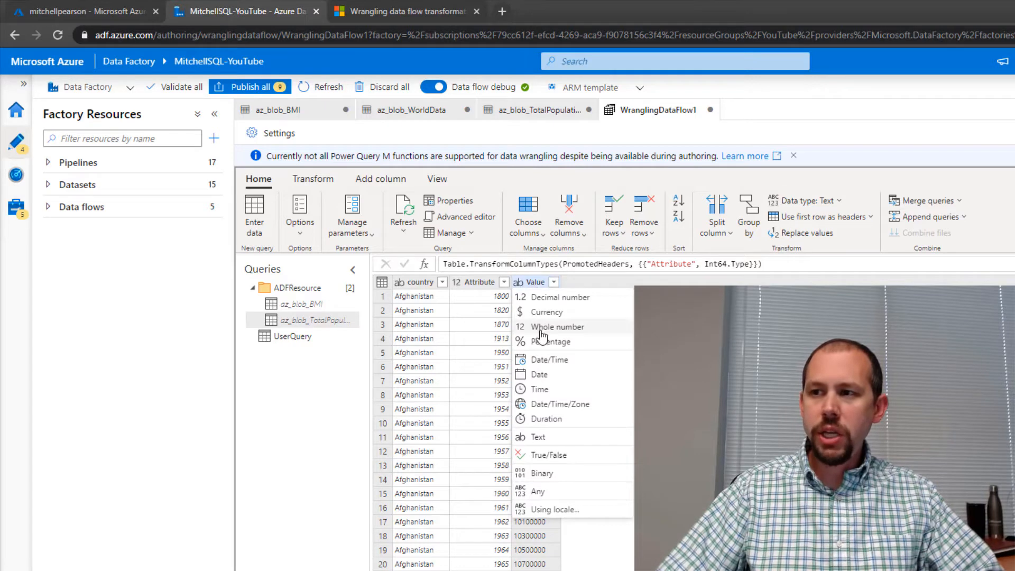
pyautogui.click(557, 326)
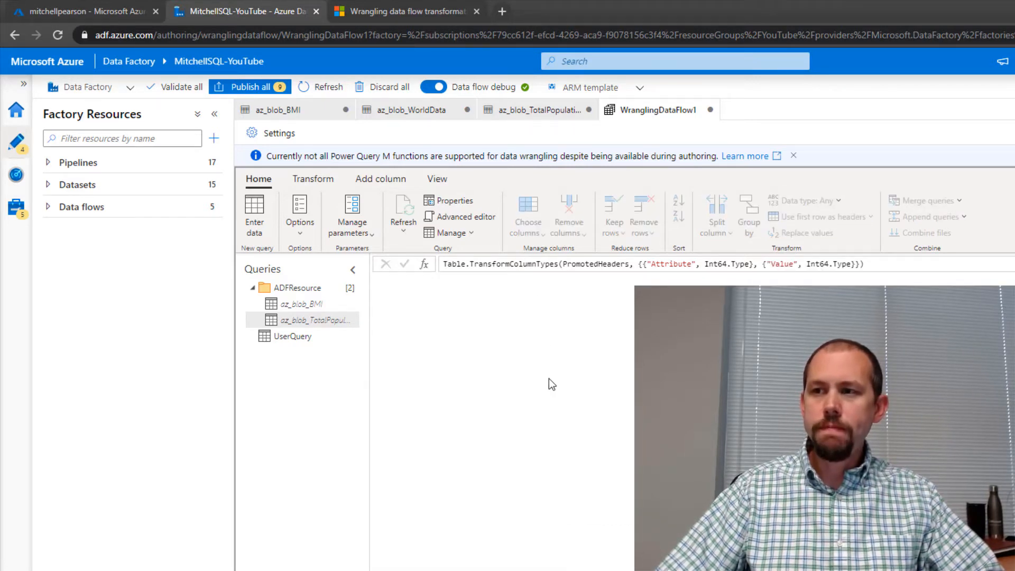
pyautogui.click(303, 303)
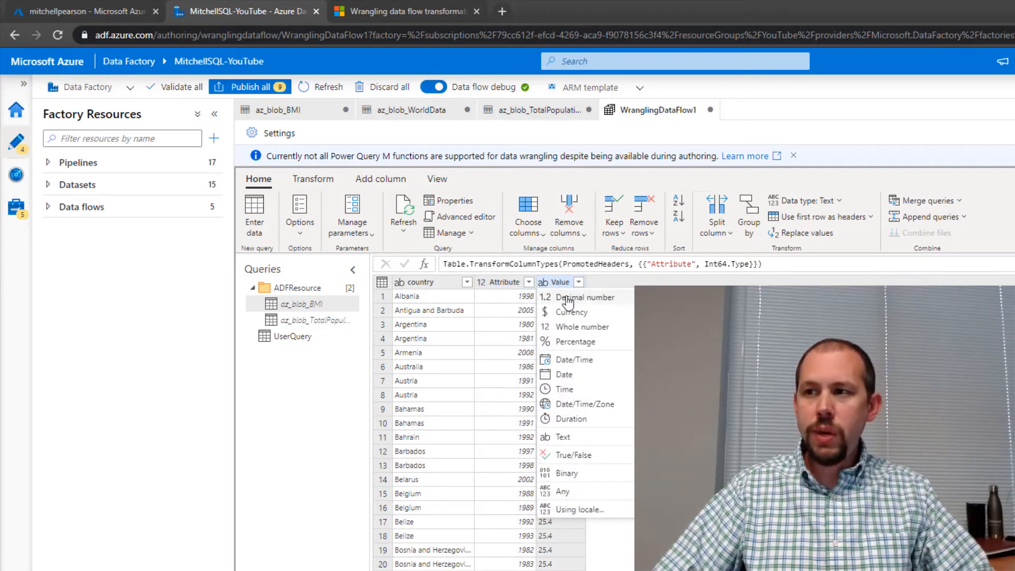
pyautogui.click(583, 297)
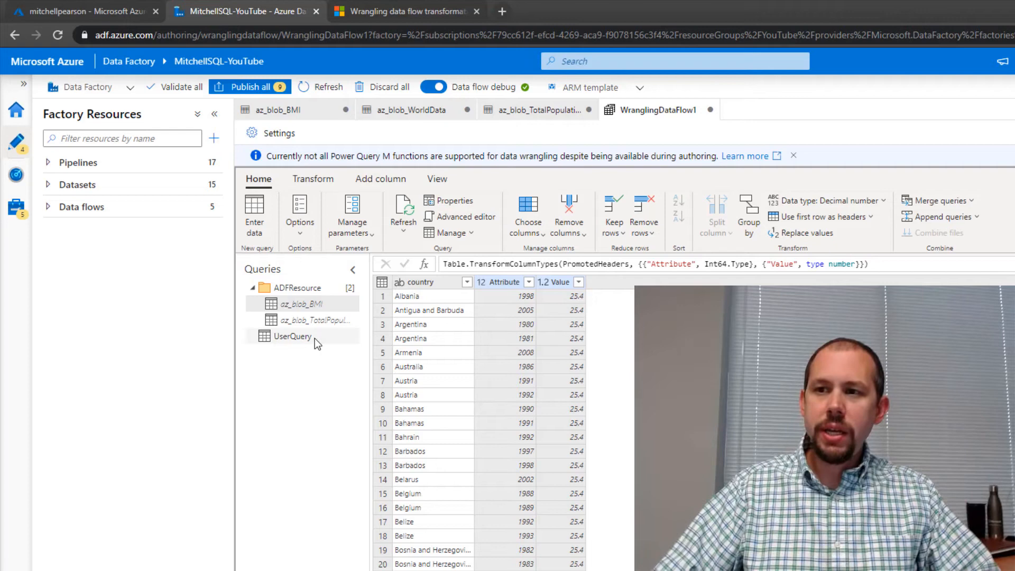
pyautogui.click(427, 282)
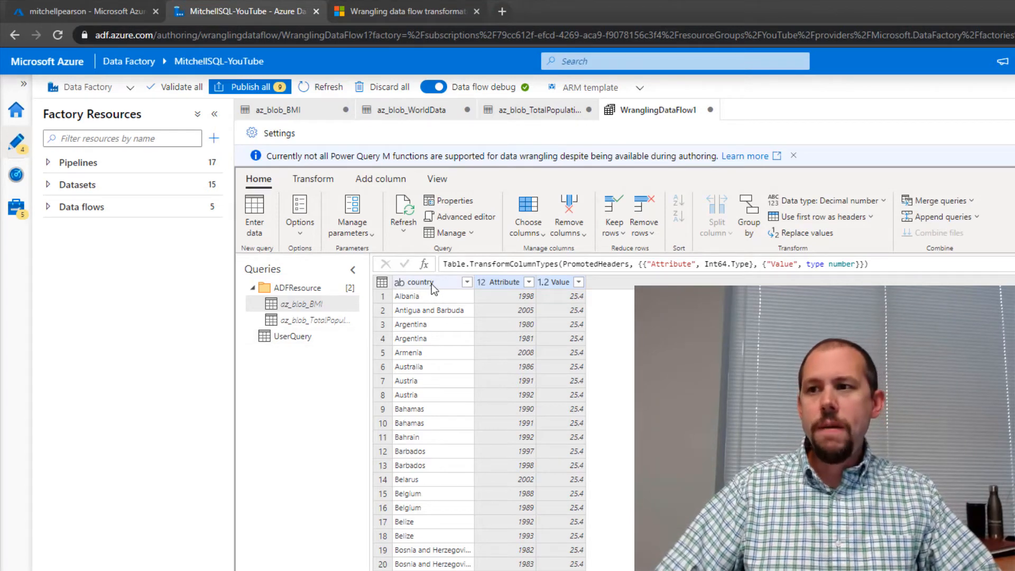
# Select UserQuery to preview its country, whole-number Attribute and decimal Value columns
pyautogui.click(292, 335)
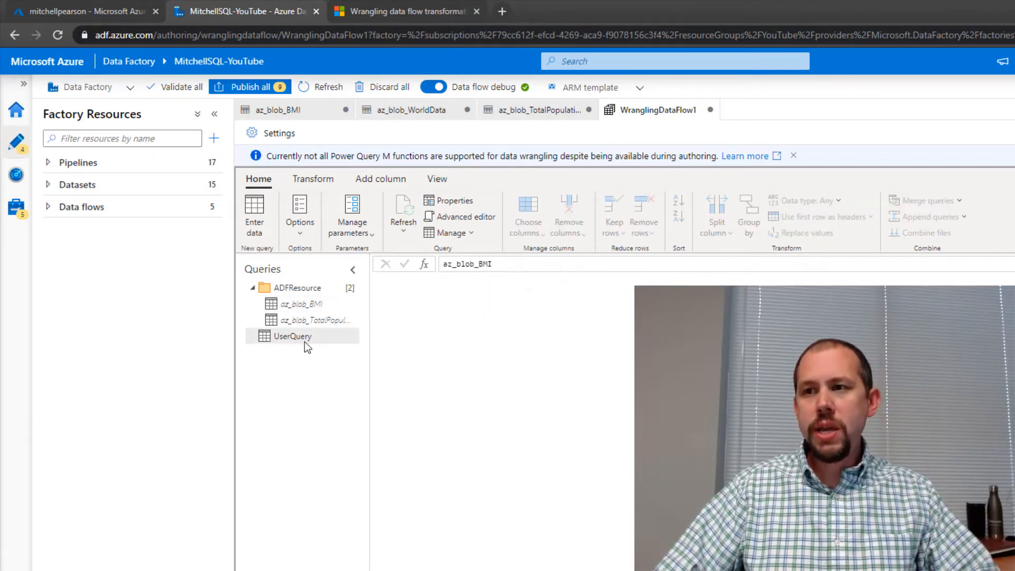
pyautogui.click(293, 335)
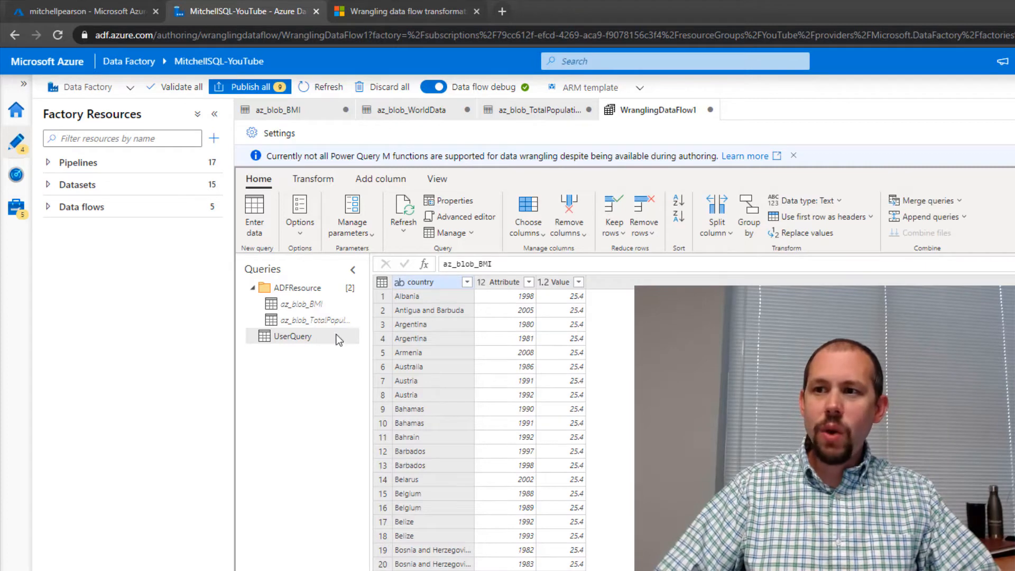
pyautogui.moveTo(329, 341)
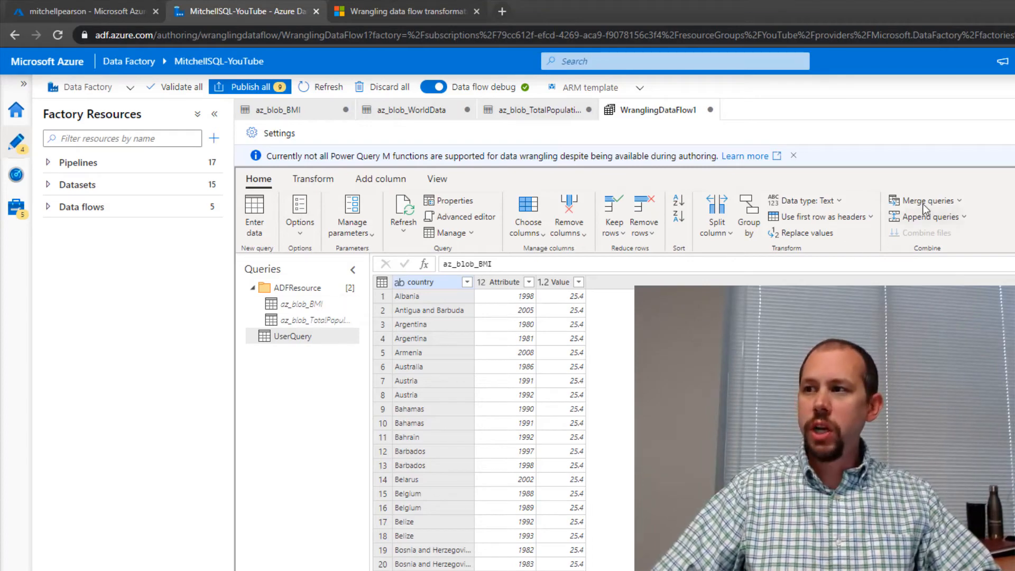
# Inner-merge az_blob_TotalPopulation into UserQuery, matching on country and Attribute
pyautogui.click(926, 200)
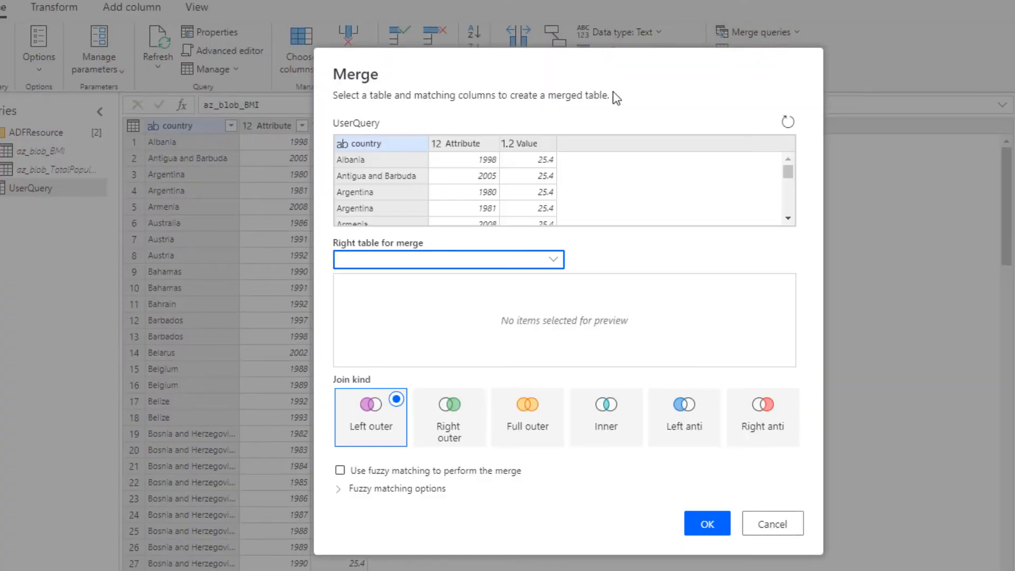
pyautogui.click(360, 143)
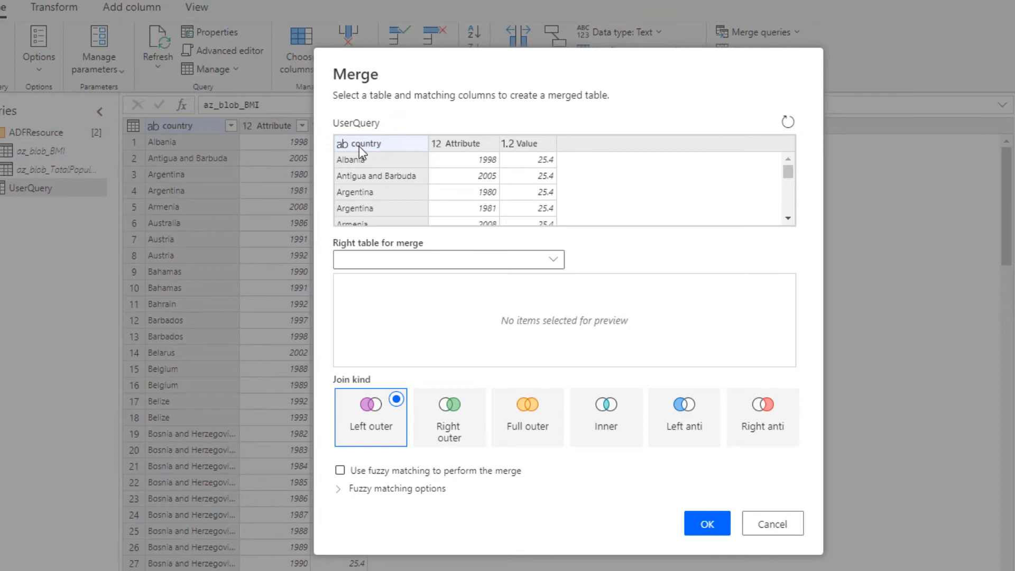
pyautogui.click(447, 259)
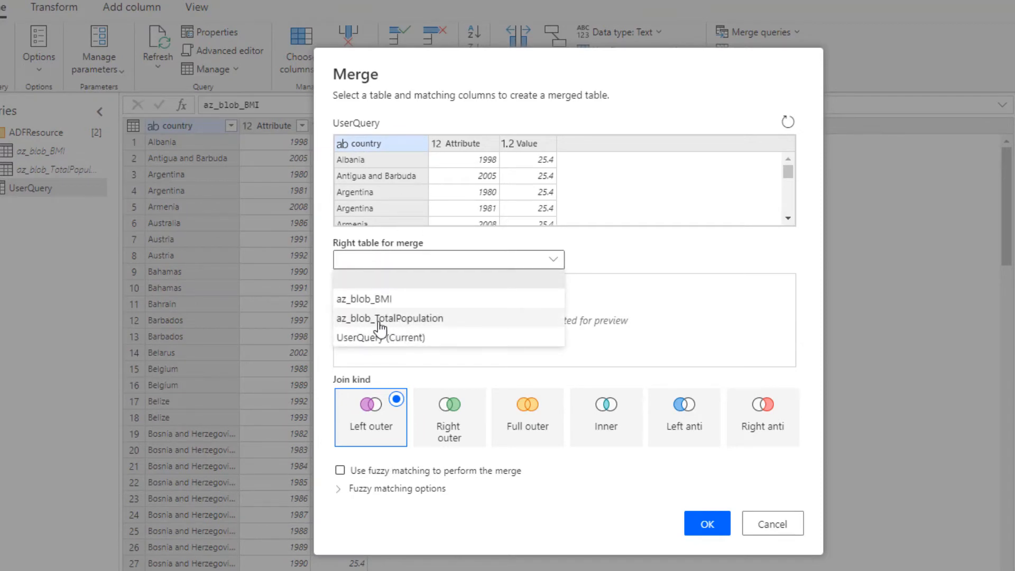
pyautogui.click(390, 318)
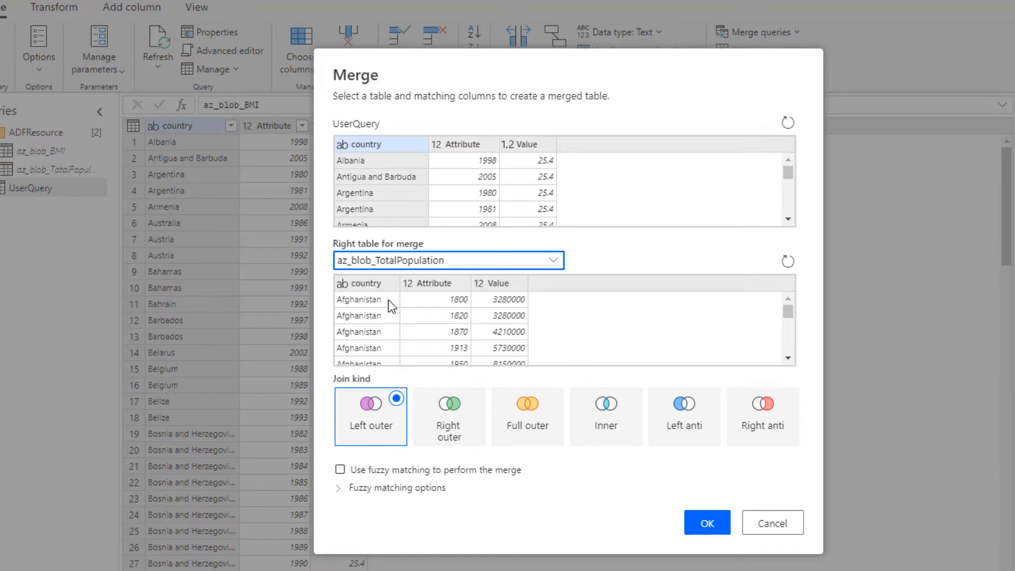
pyautogui.click(360, 144)
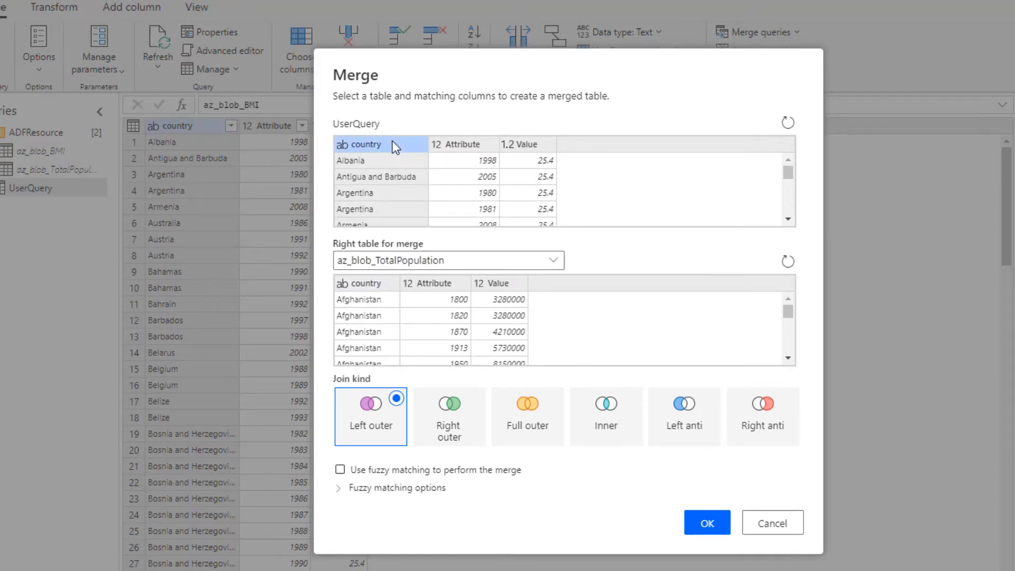
pyautogui.click(461, 144)
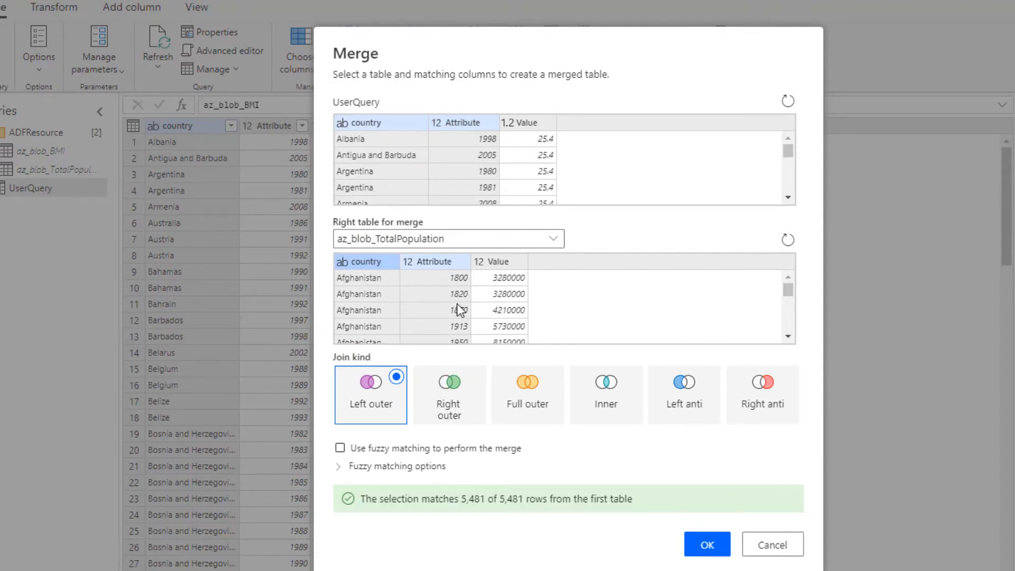
pyautogui.click(605, 395)
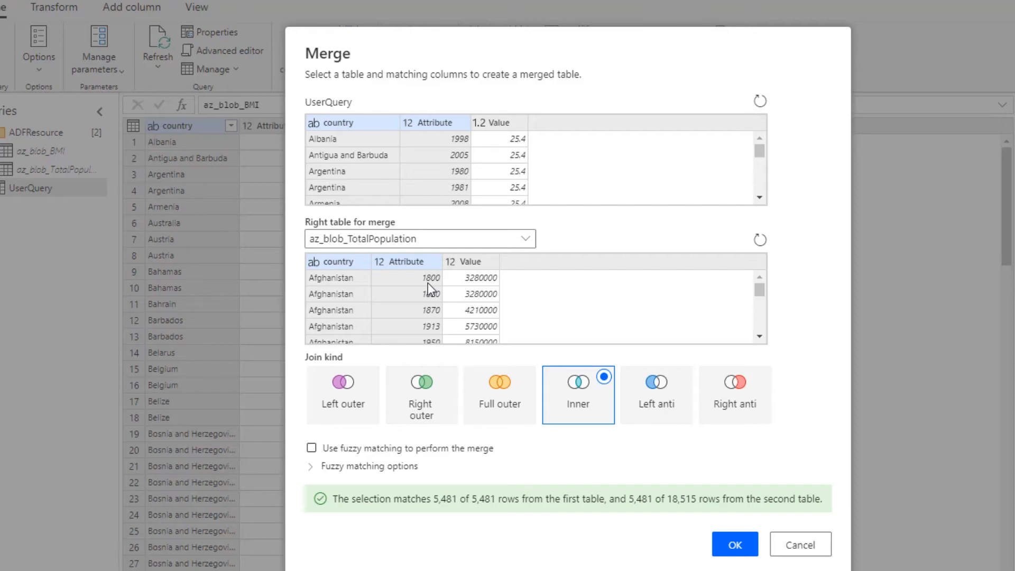
pyautogui.moveTo(628, 513)
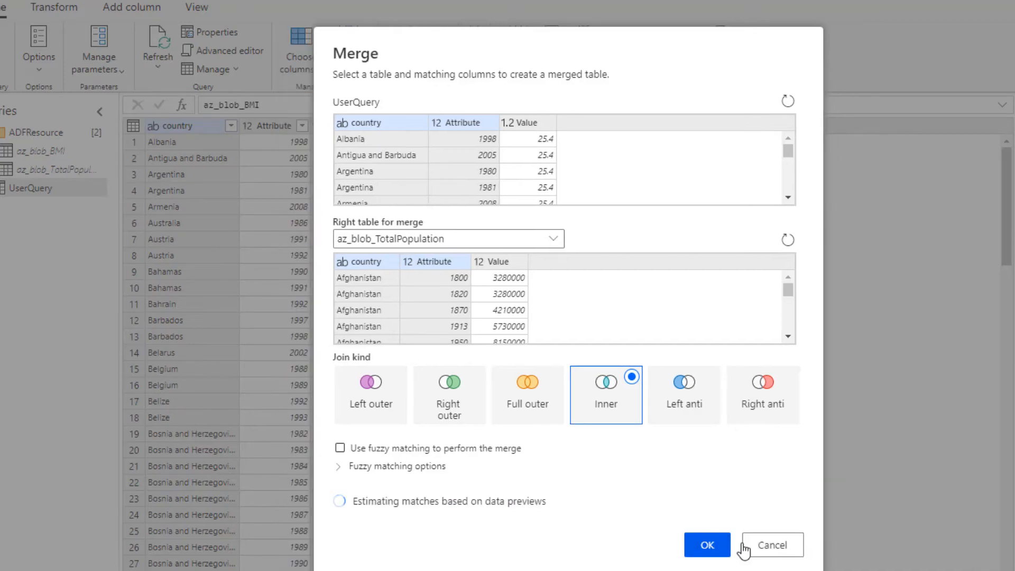
pyautogui.click(706, 545)
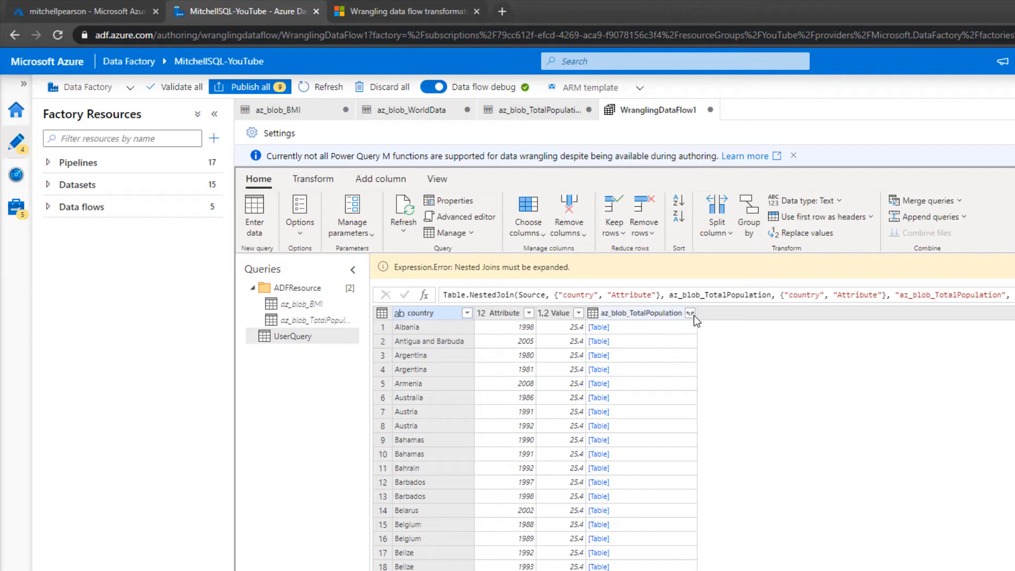
# Expand only the Value column from az_blob_TotalPopulation, without the column-name prefix
pyautogui.click(691, 313)
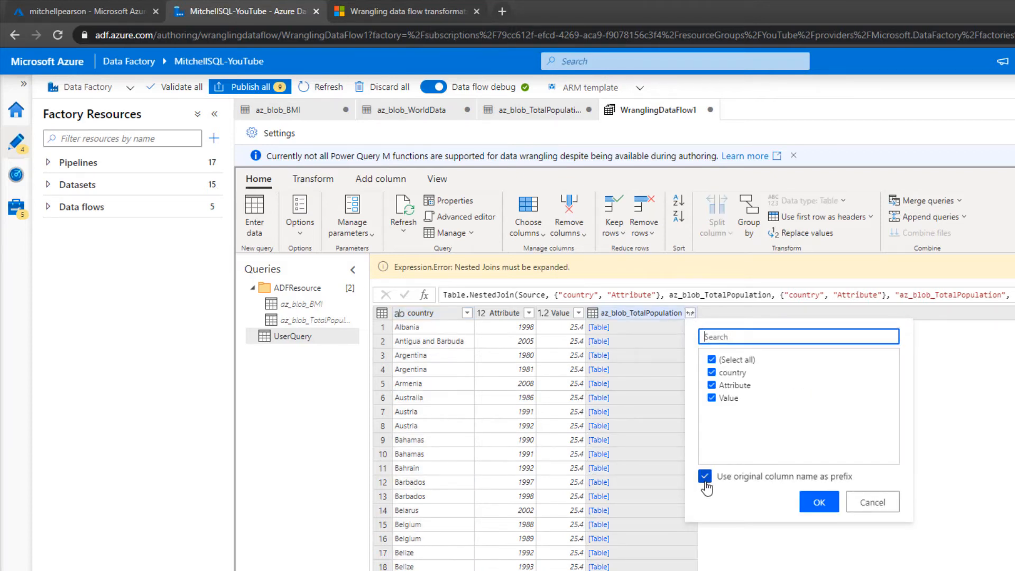
pyautogui.click(705, 477)
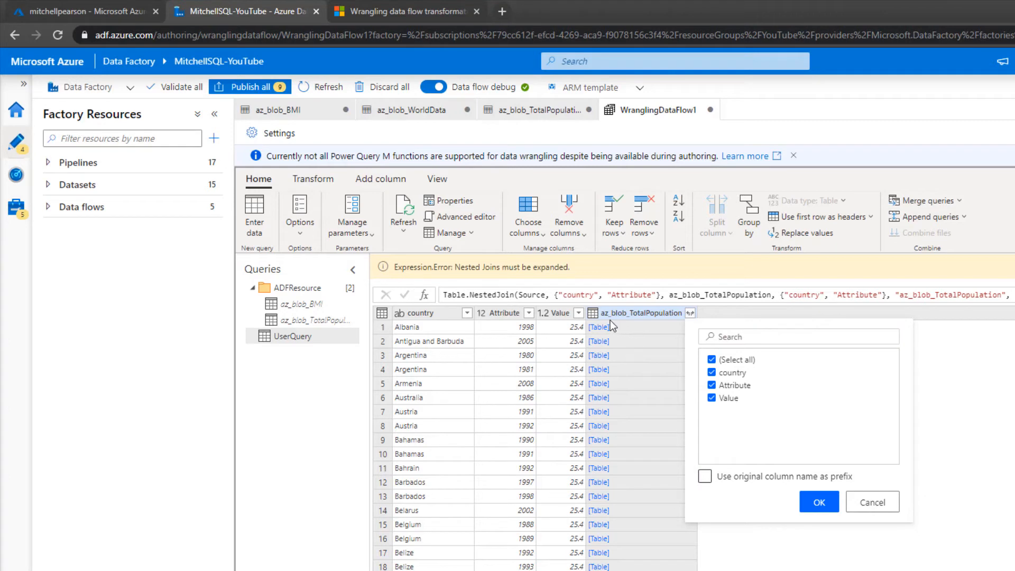
pyautogui.moveTo(657, 325)
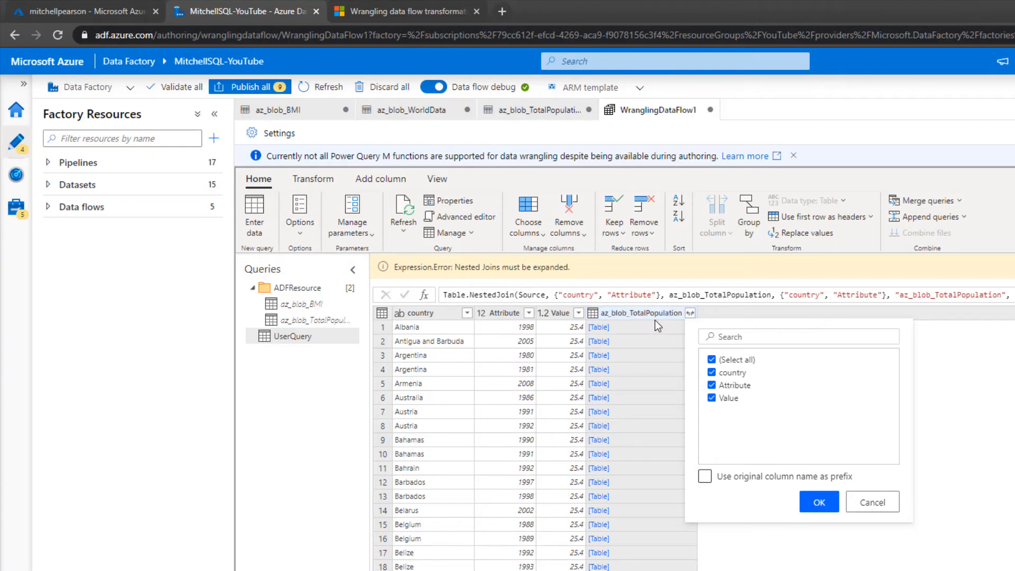
pyautogui.moveTo(669, 325)
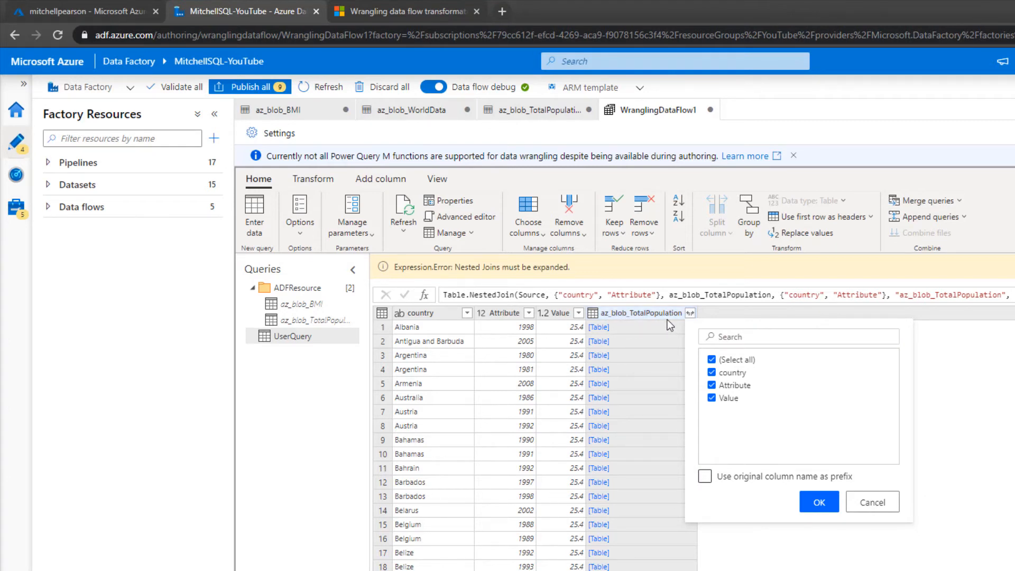
pyautogui.click(710, 360)
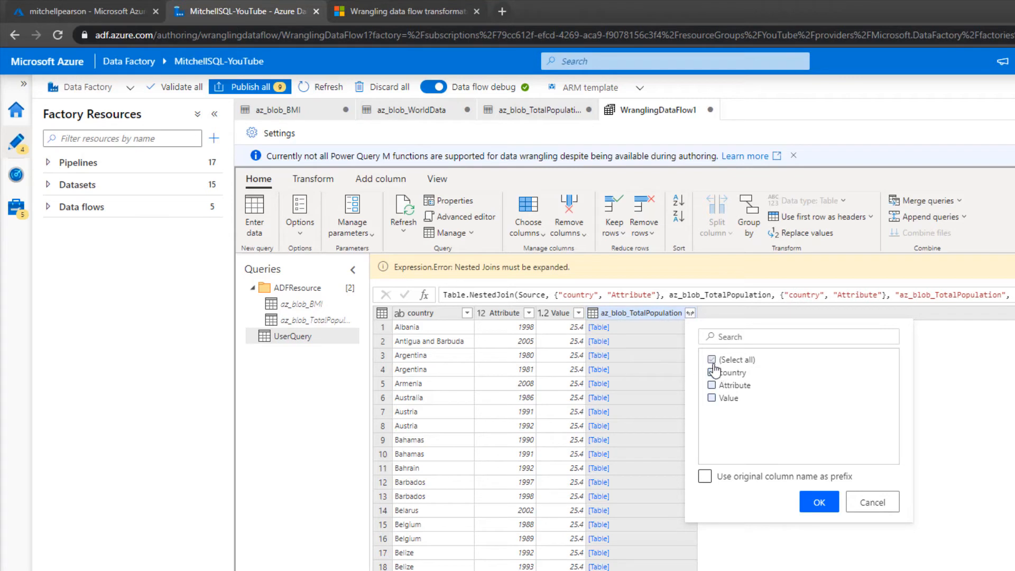
pyautogui.click(711, 359)
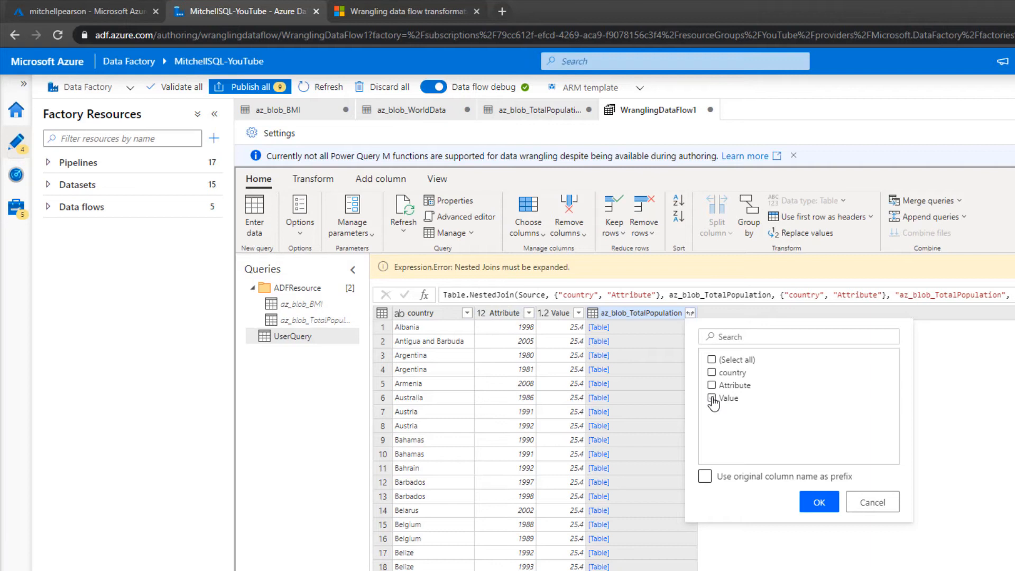
pyautogui.click(710, 398)
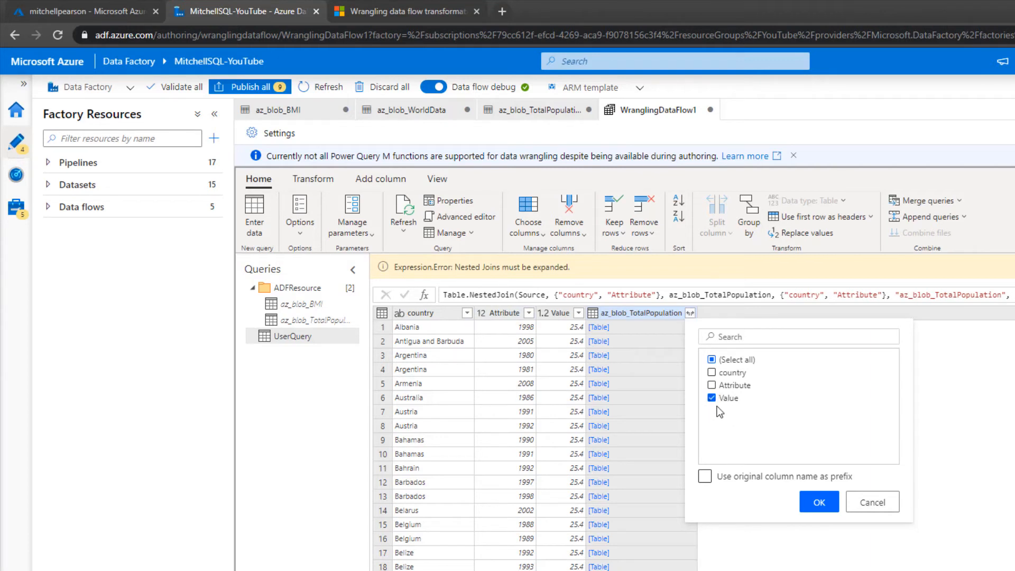
pyautogui.click(818, 501)
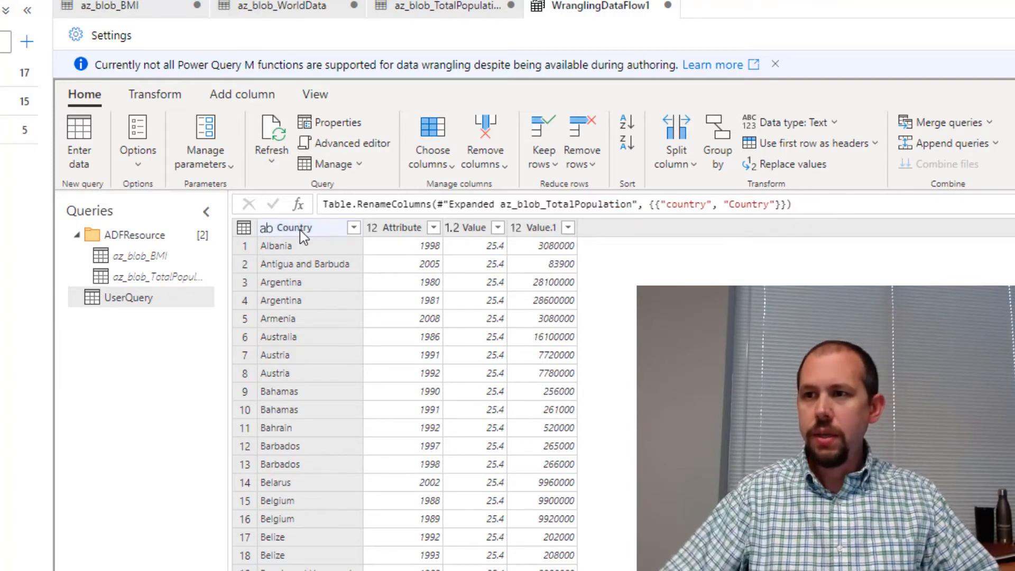
# Rename the Attribute, Value and Value.1 columns to Year, BMI and Population
pyautogui.click(398, 227)
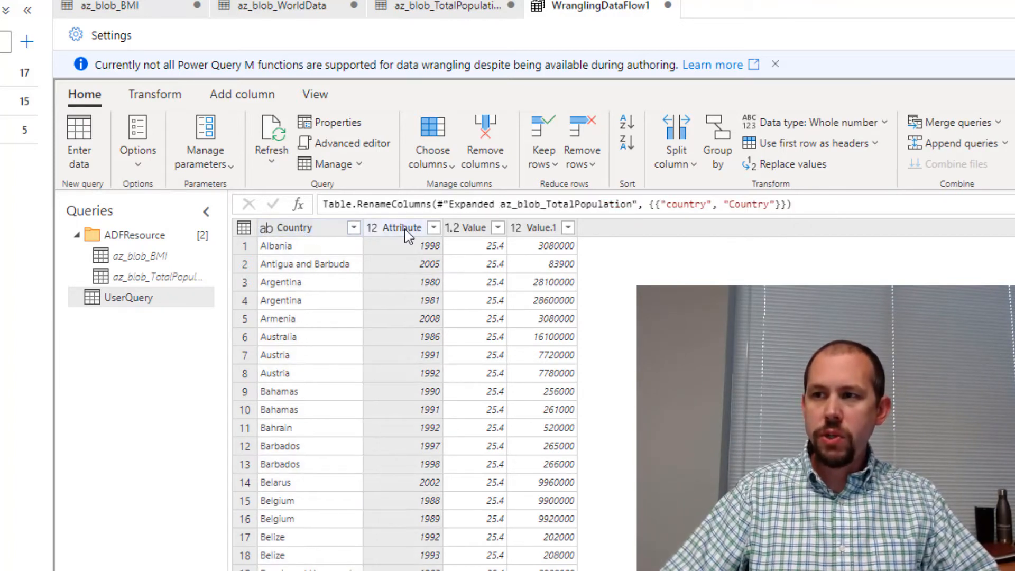
pyautogui.click(401, 228)
pyautogui.write('Year')
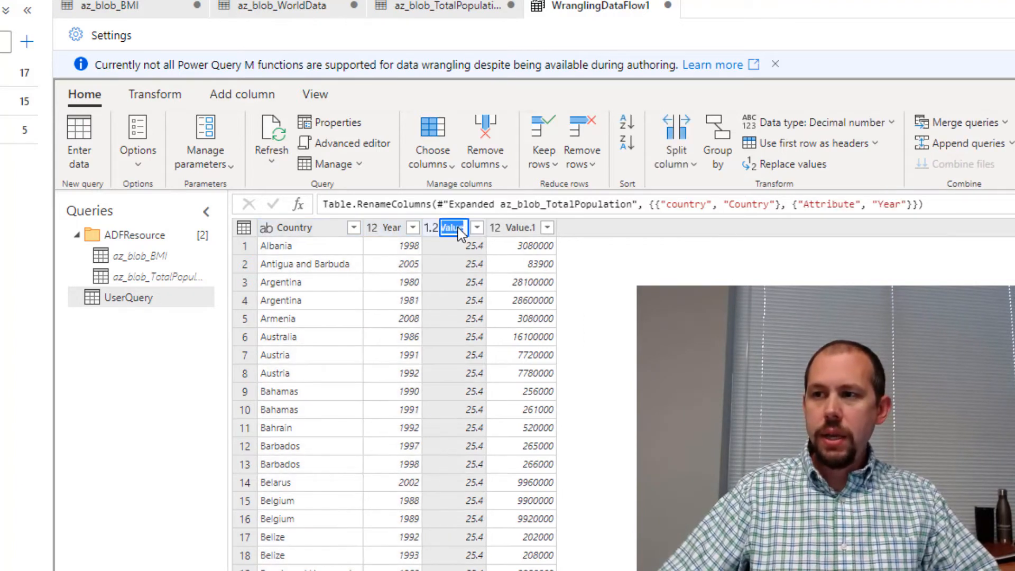
pyautogui.write('BMI')
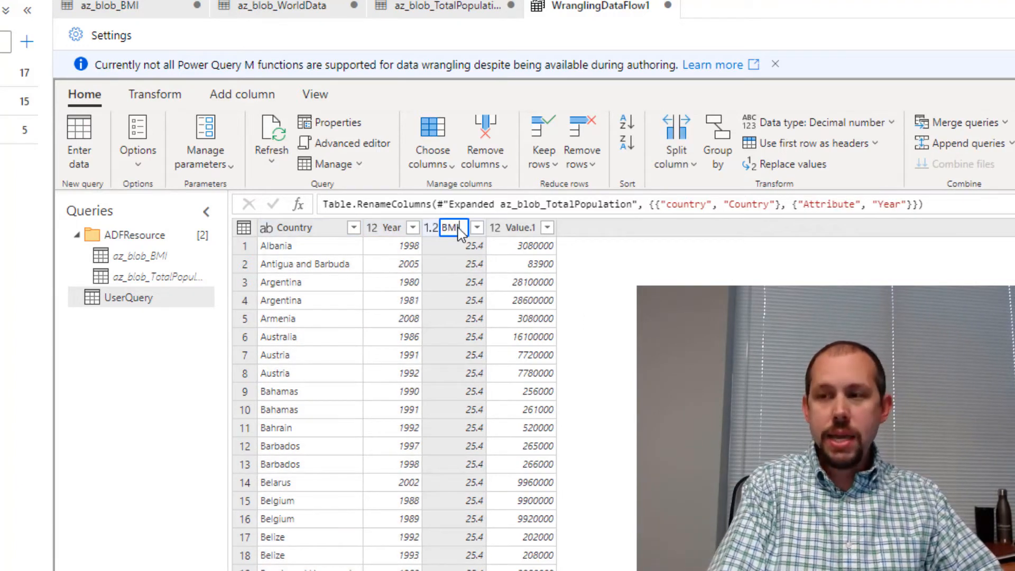
pyautogui.click(514, 228)
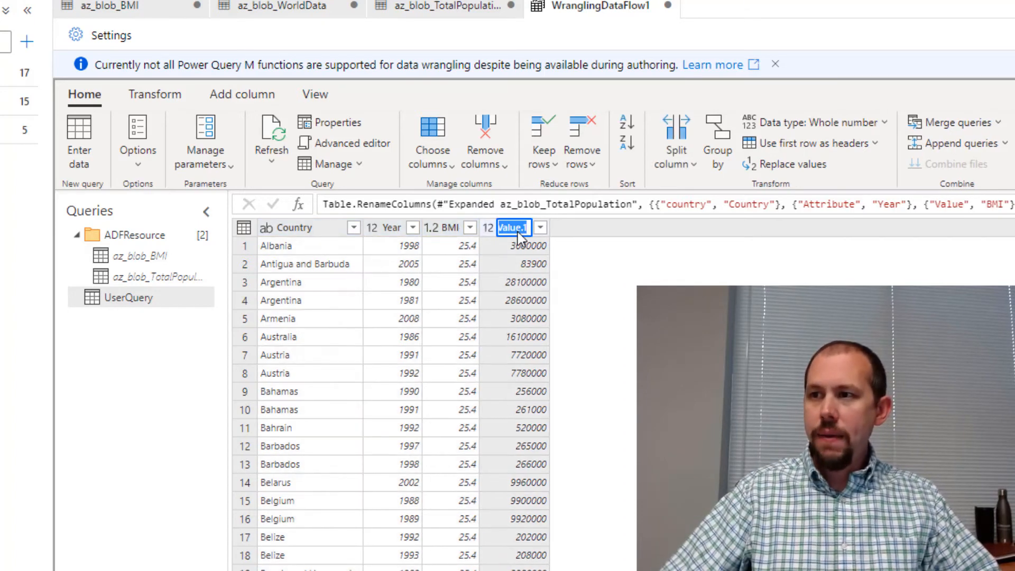
pyautogui.write('Po')
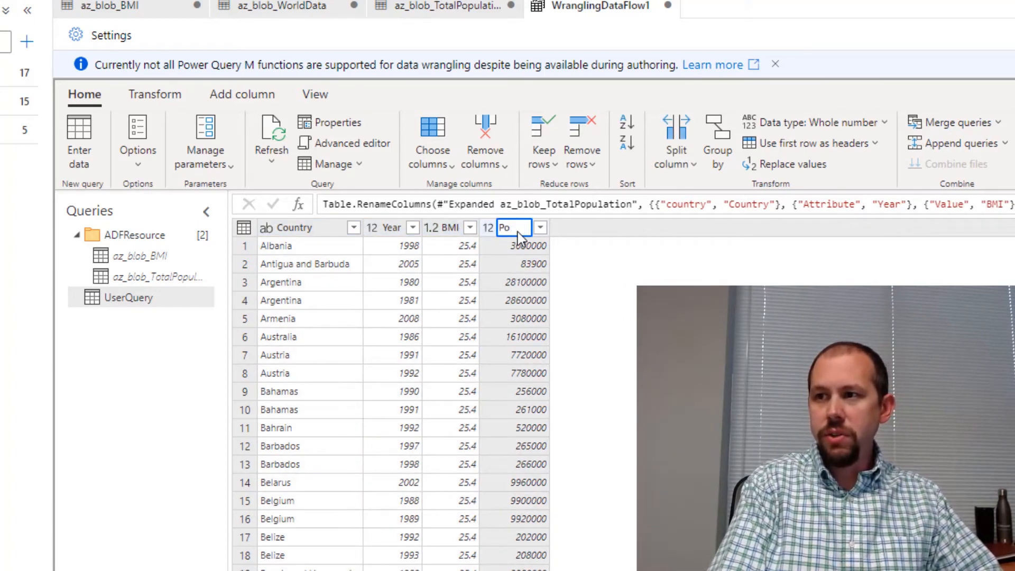
pyautogui.write('Population')
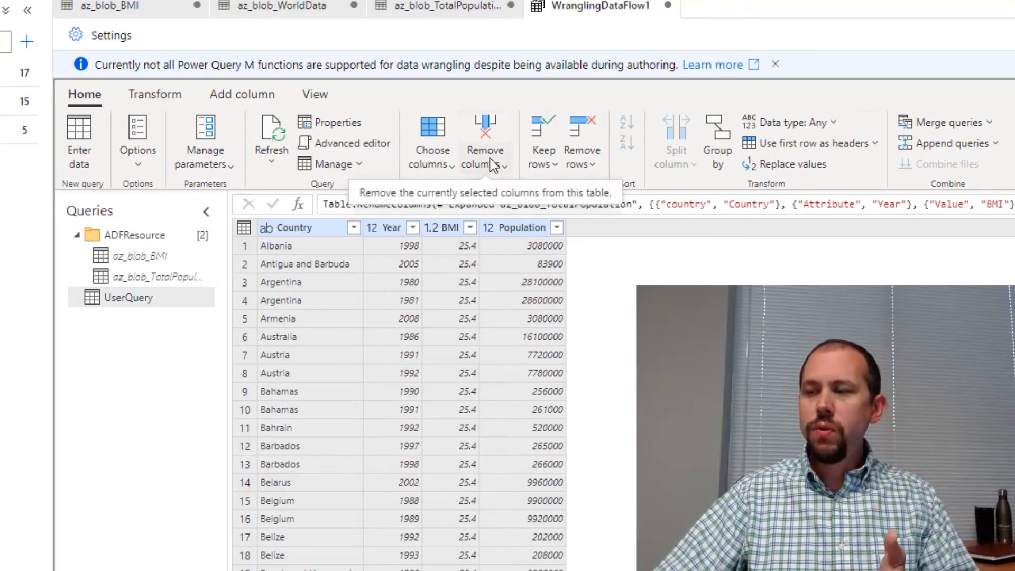
# Browse the Remove rows options, Add column tools and the Country column's context menu
pyautogui.click(581, 138)
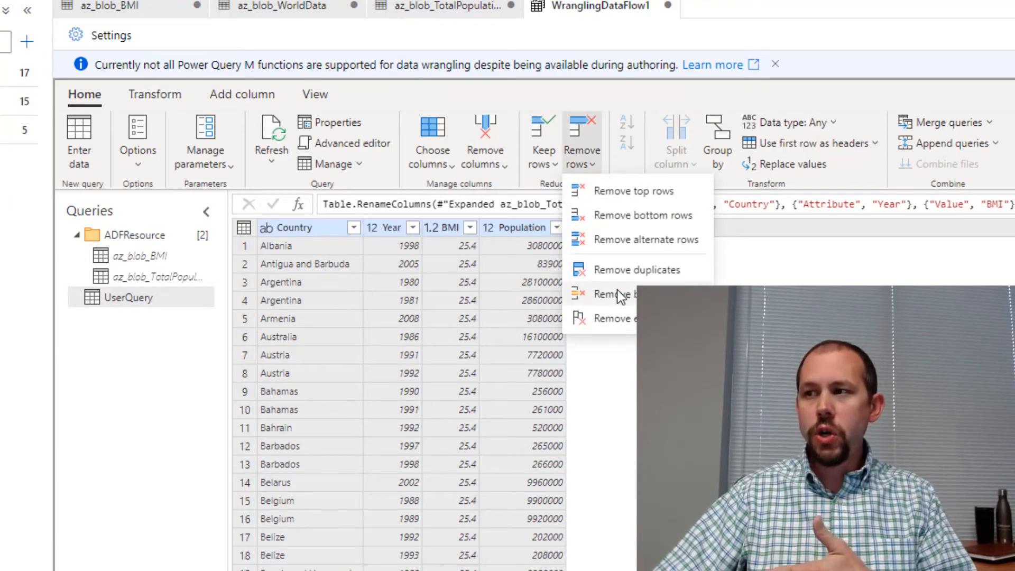
pyautogui.click(242, 94)
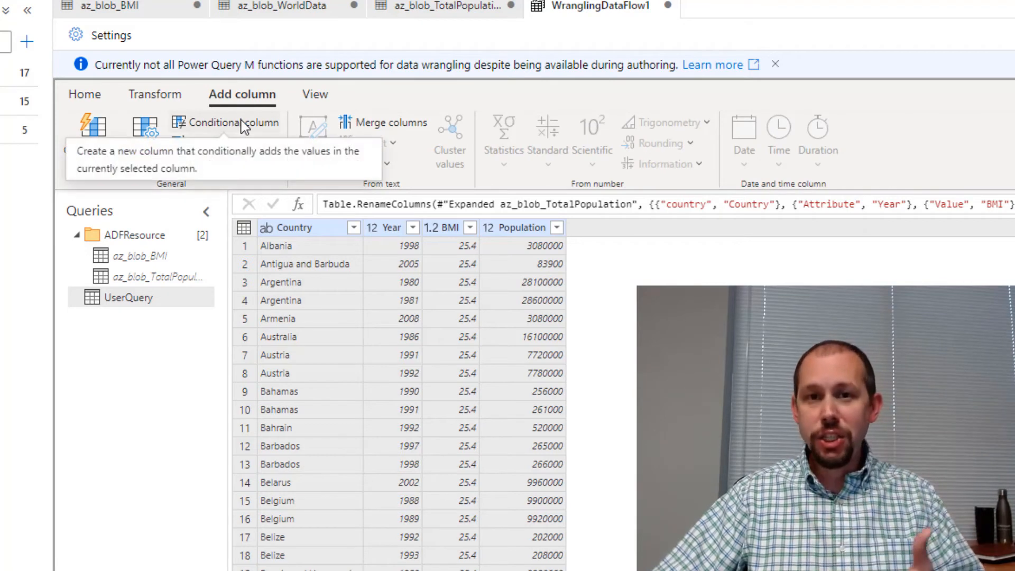
pyautogui.moveTo(297, 236)
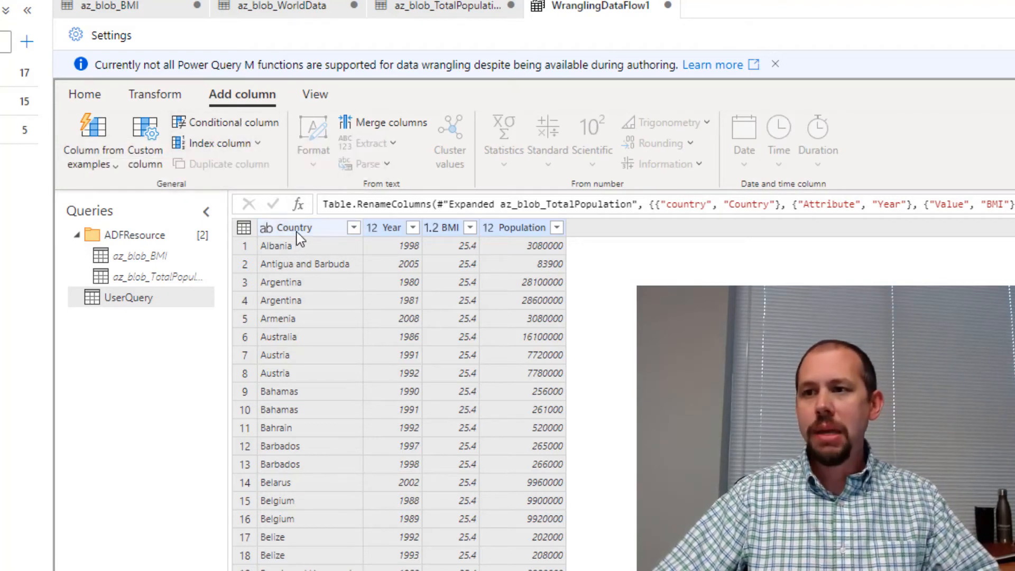
pyautogui.rightClick(285, 227)
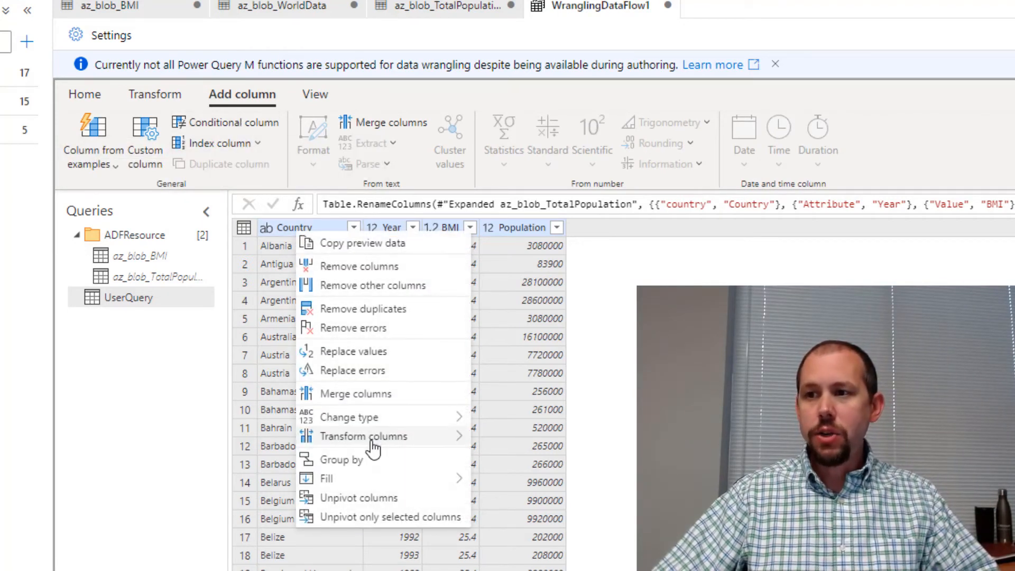
pyautogui.moveTo(364, 436)
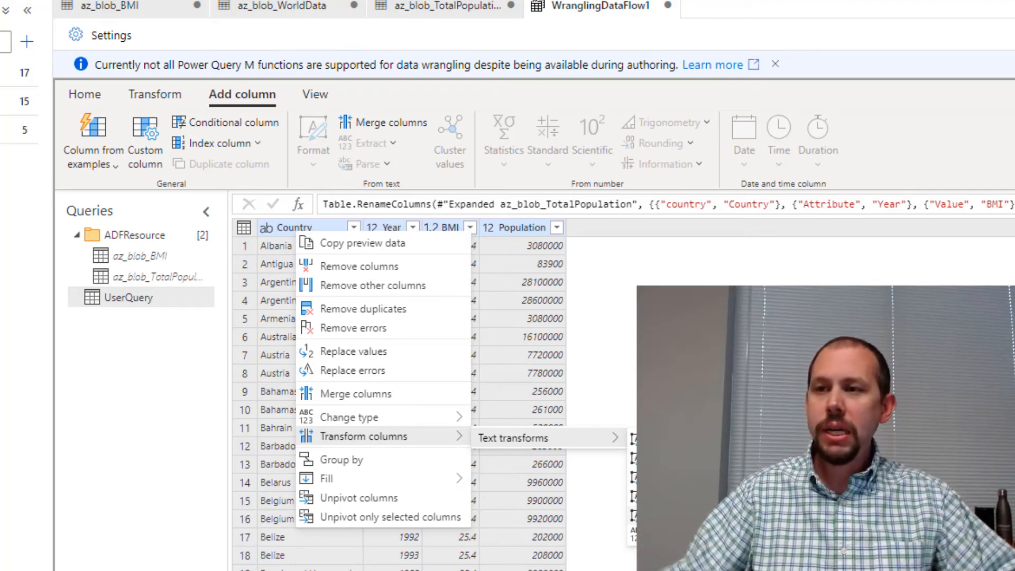
pyautogui.click(369, 332)
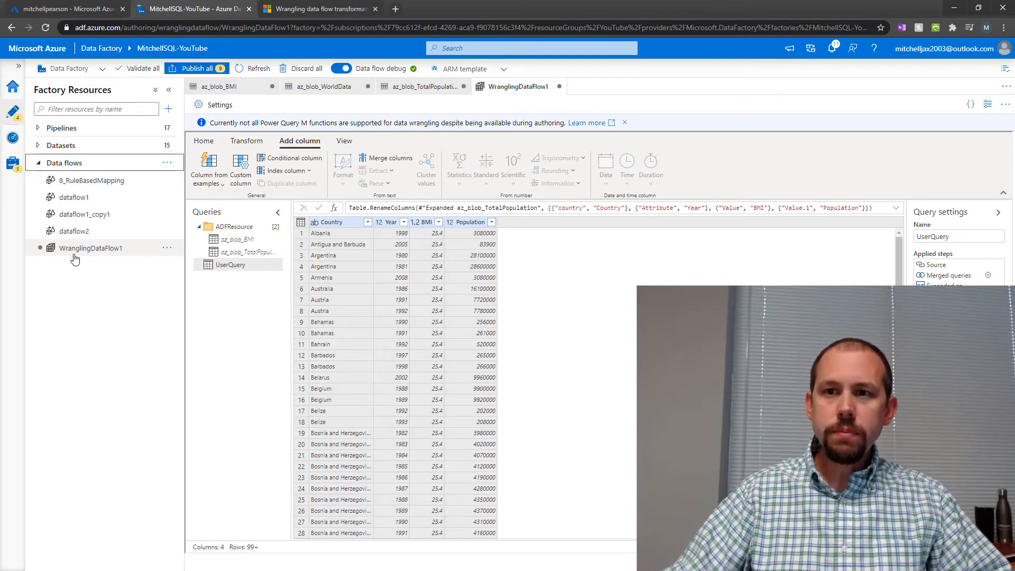
pyautogui.moveTo(90, 248)
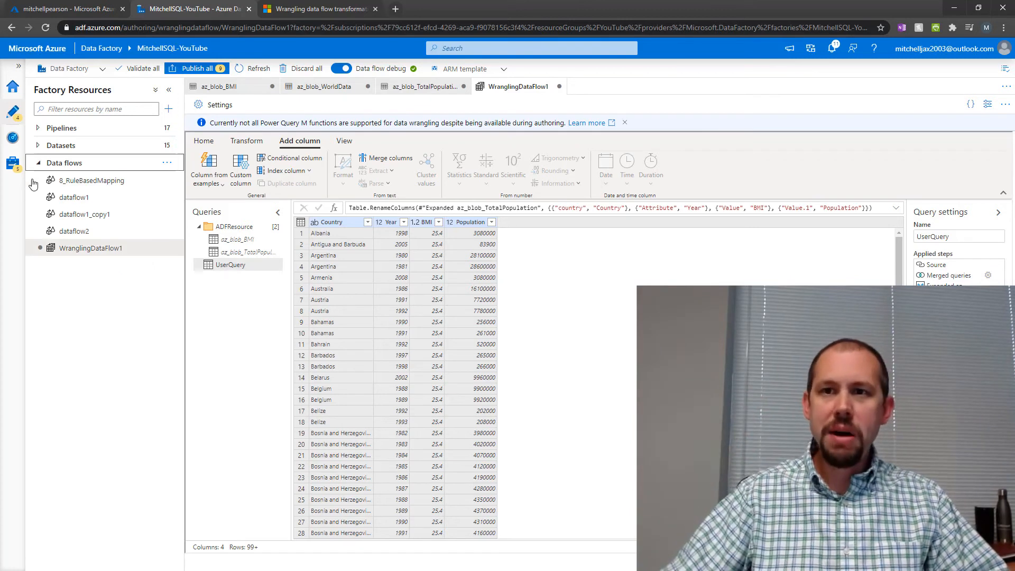
# Review the UserQuery output, then move to the mitchellpearson storage account in the portal
pyautogui.click(38, 163)
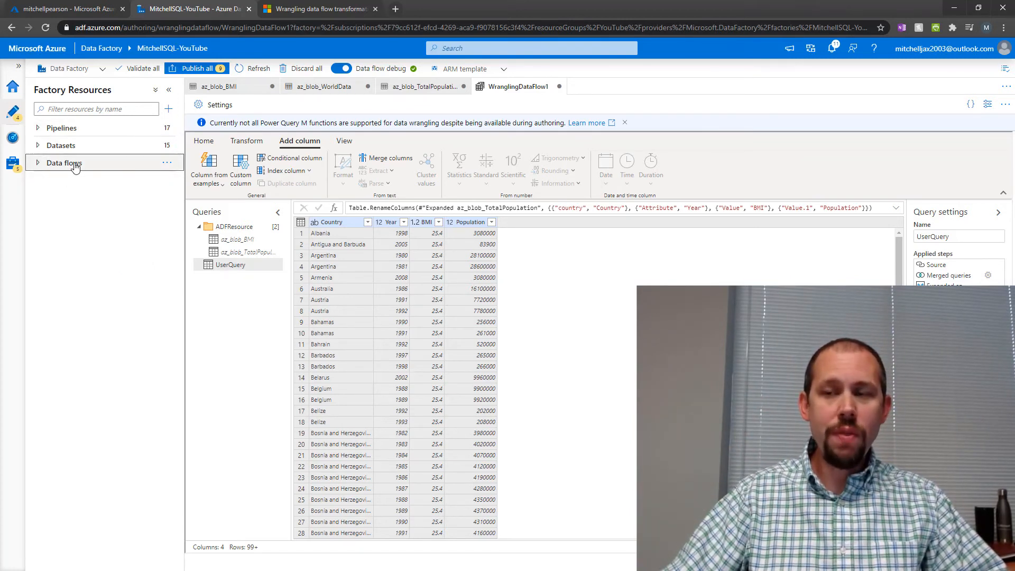
pyautogui.click(64, 8)
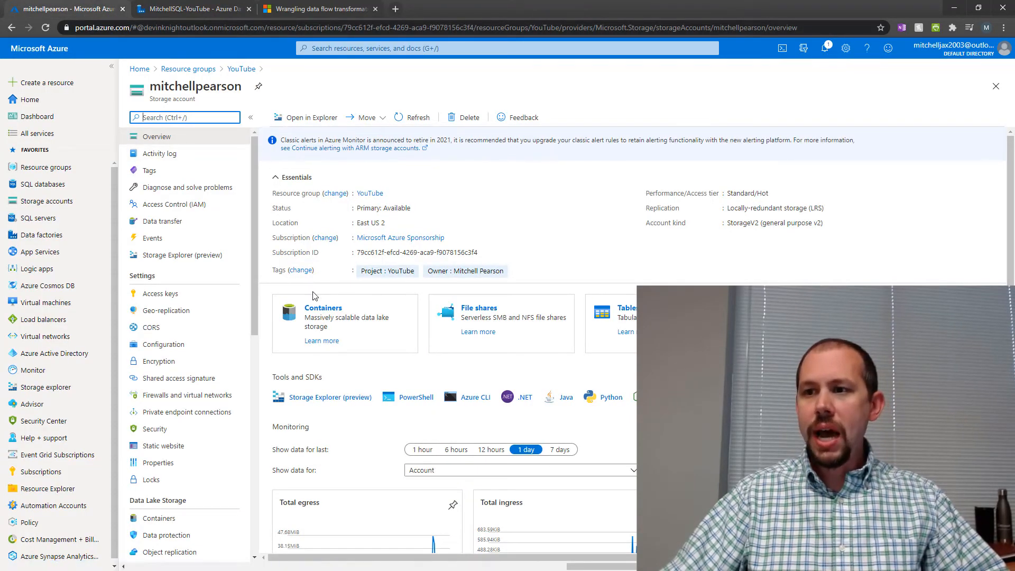
# Look inside the worlddata container, then return to the YouTube resource group
pyautogui.click(322, 314)
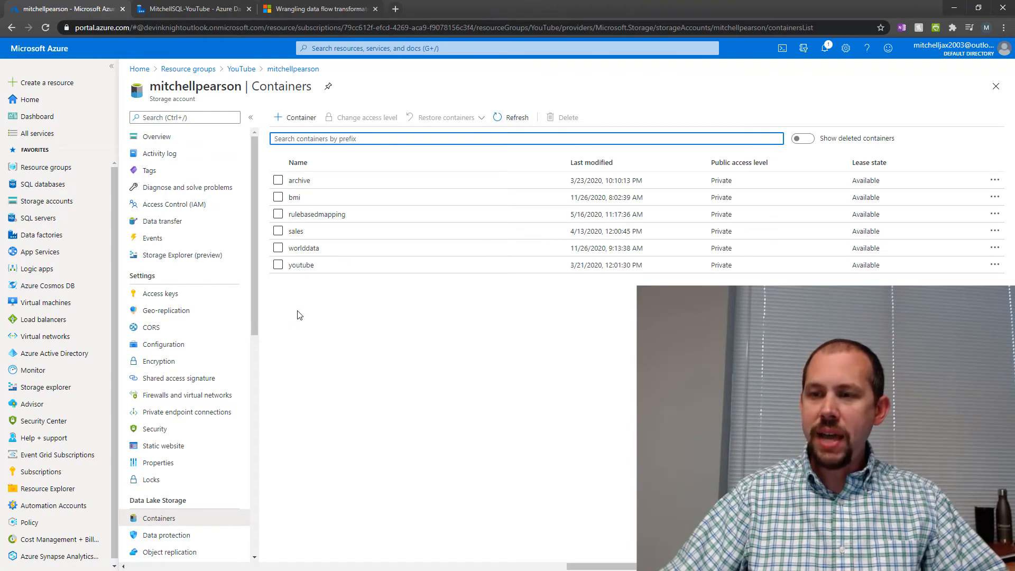
pyautogui.moveTo(302, 275)
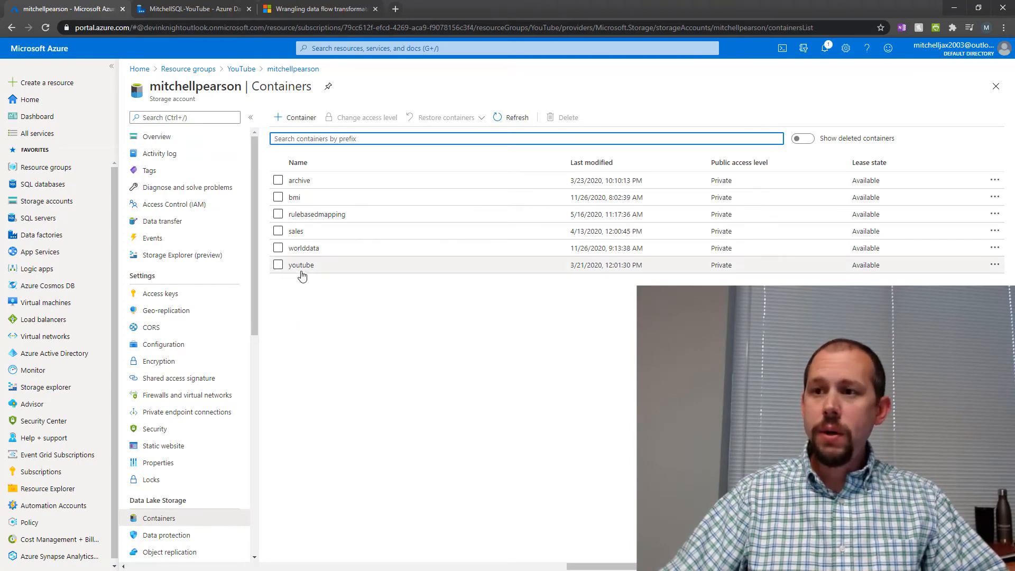
pyautogui.click(302, 247)
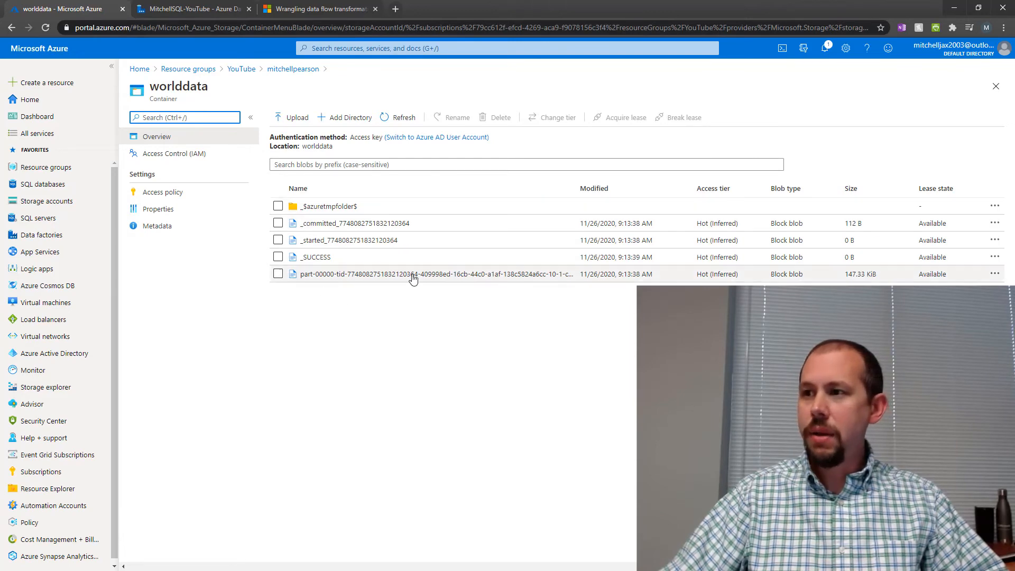
pyautogui.moveTo(280, 282)
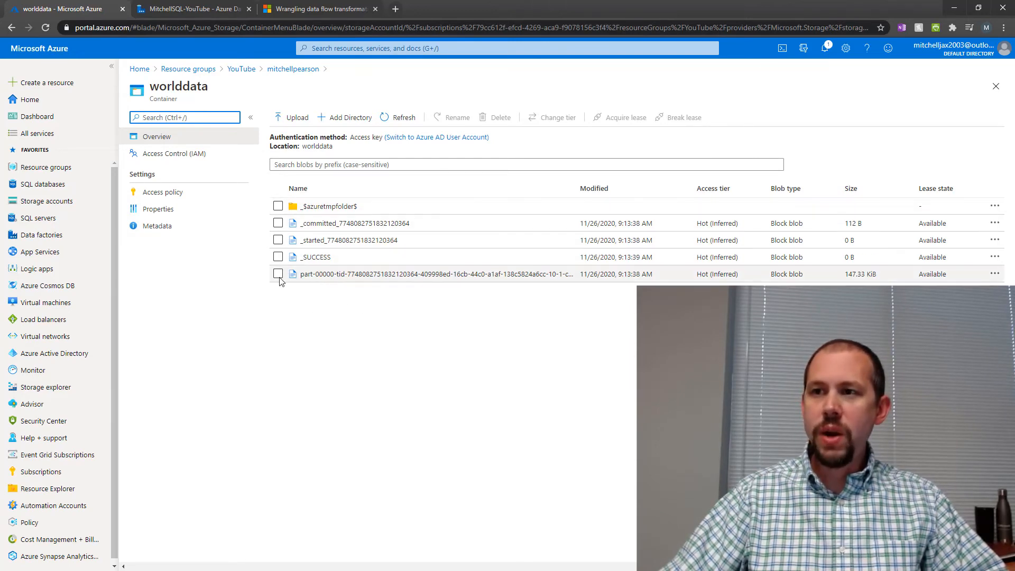
pyautogui.click(241, 68)
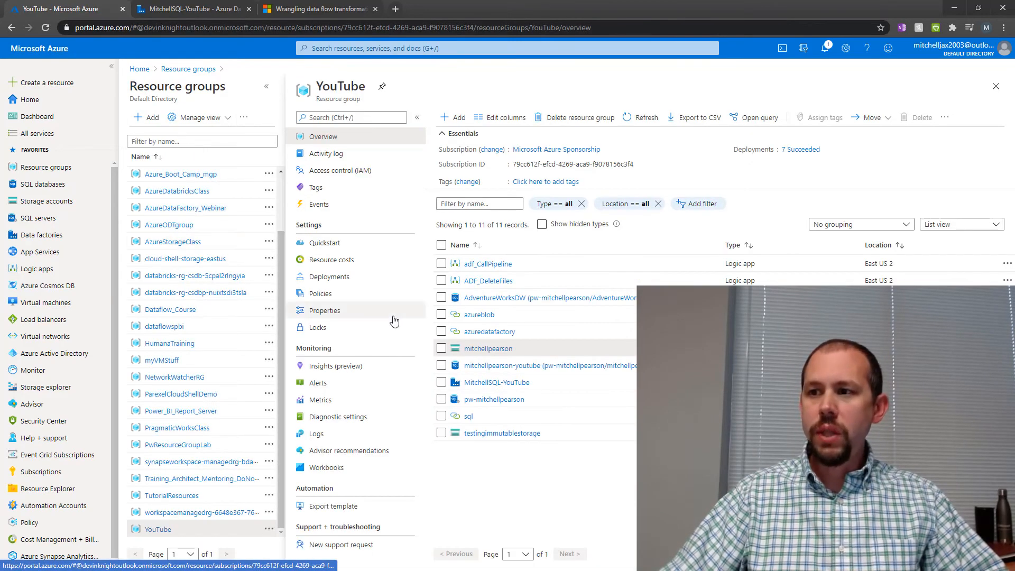
# Delete the worlddata container from the mitchellpearson storage account
pyautogui.click(486, 348)
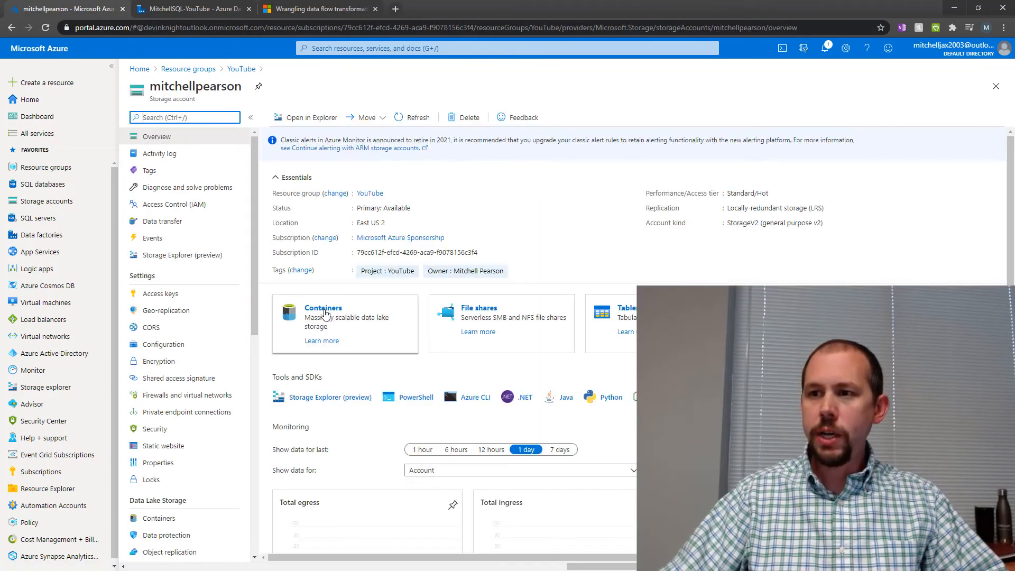
pyautogui.click(323, 308)
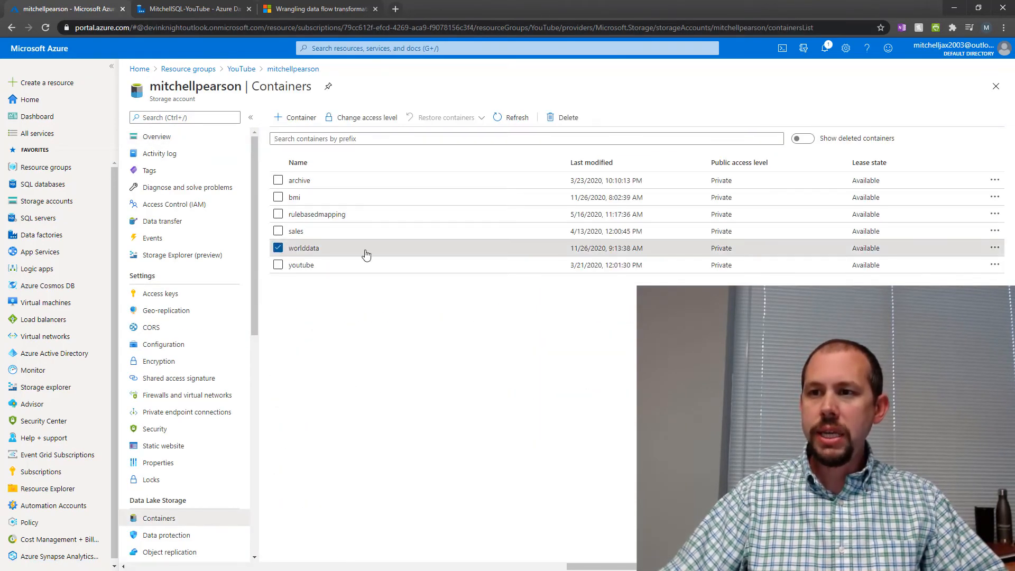
pyautogui.click(566, 118)
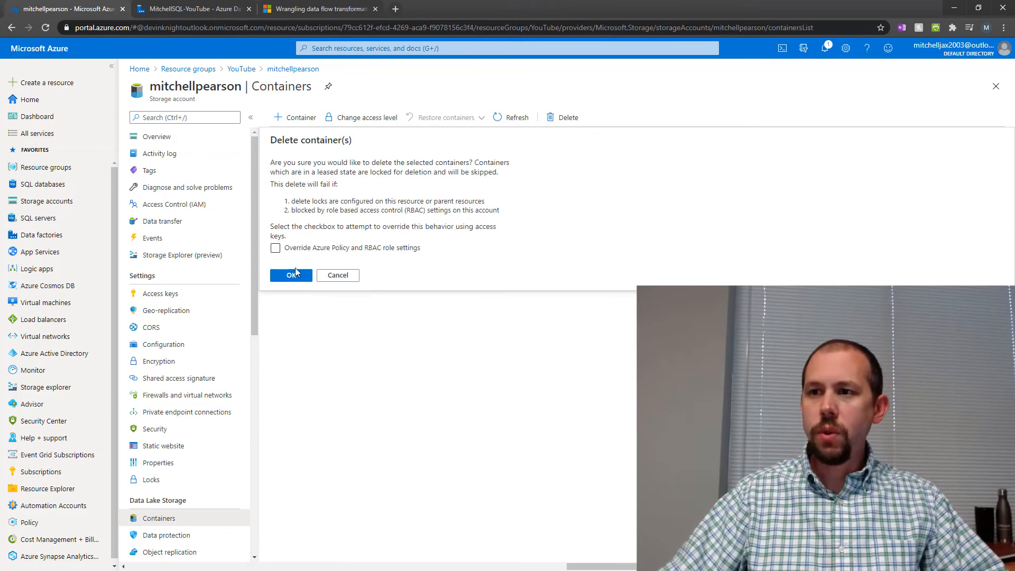
pyautogui.click(290, 275)
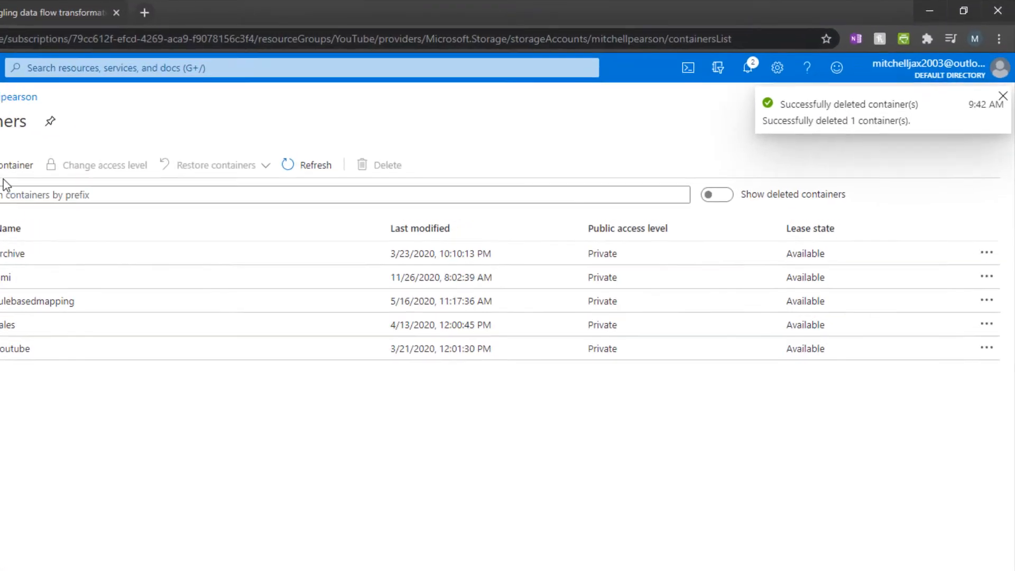
pyautogui.write('worl')
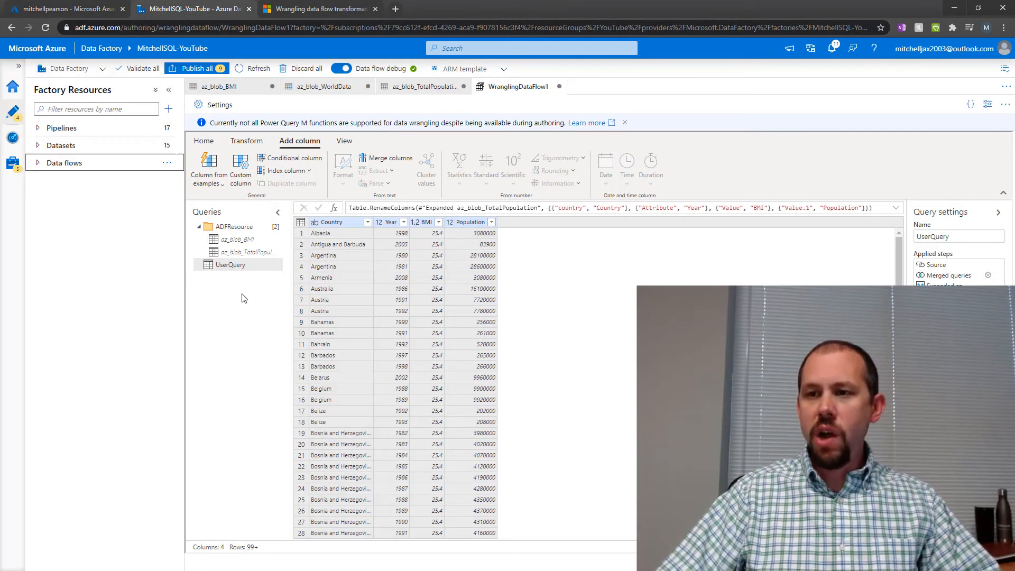
pyautogui.moveTo(167, 133)
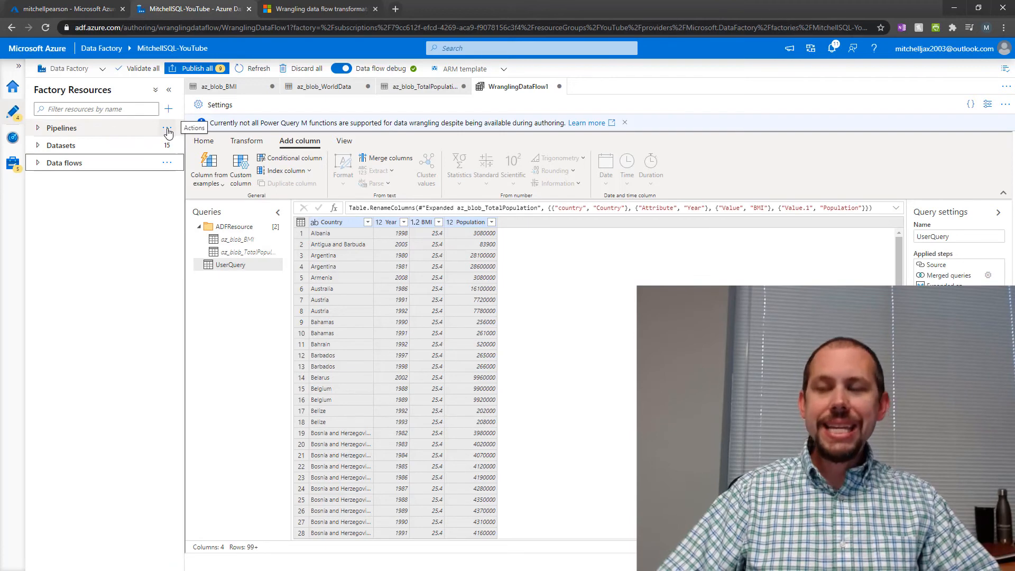
# Create pipeline1 with a Data flow activity set to run WranglingDataFlow1
pyautogui.click(167, 127)
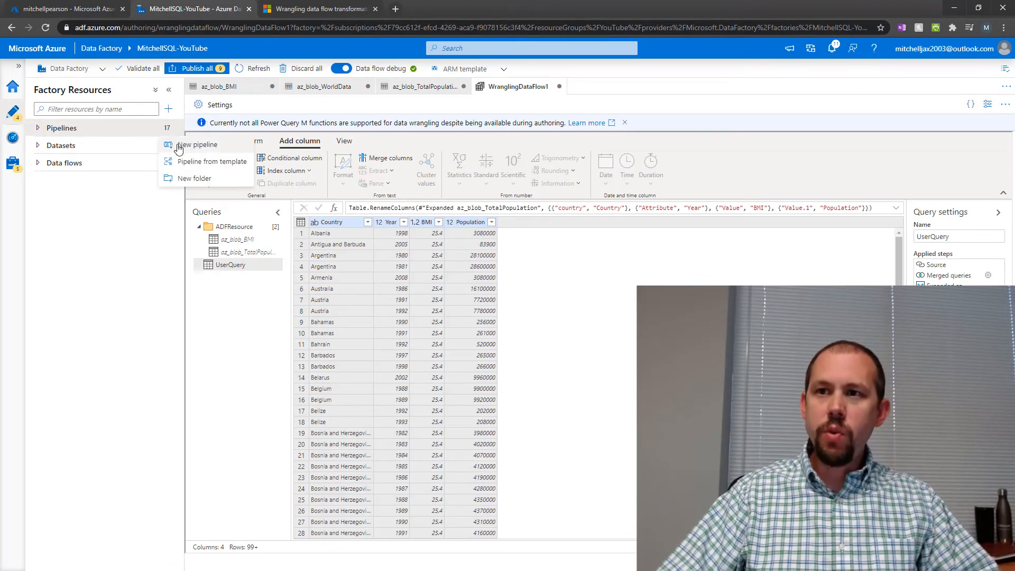
pyautogui.click(199, 145)
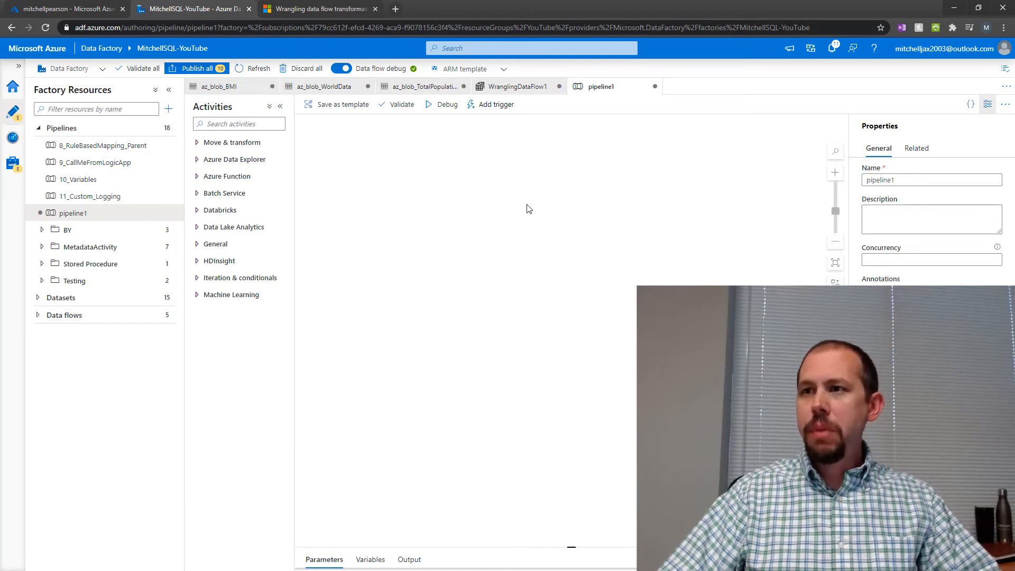
pyautogui.click(233, 142)
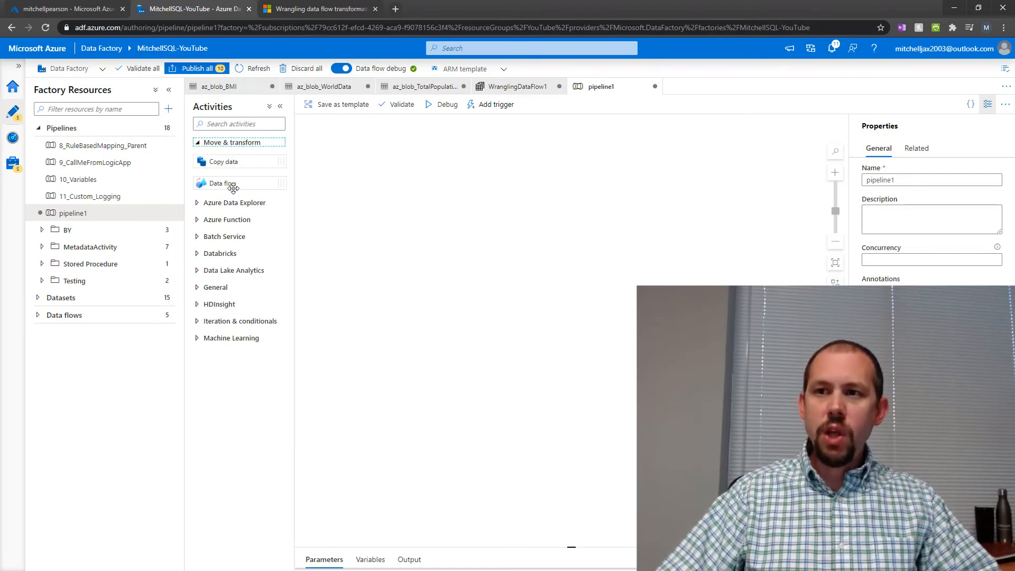
pyautogui.click(223, 184)
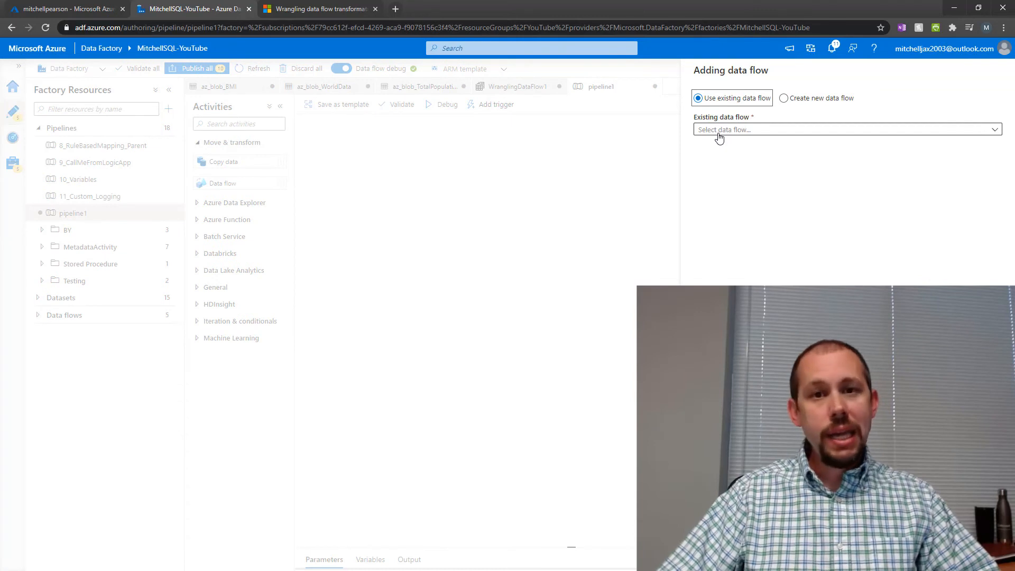
pyautogui.click(842, 130)
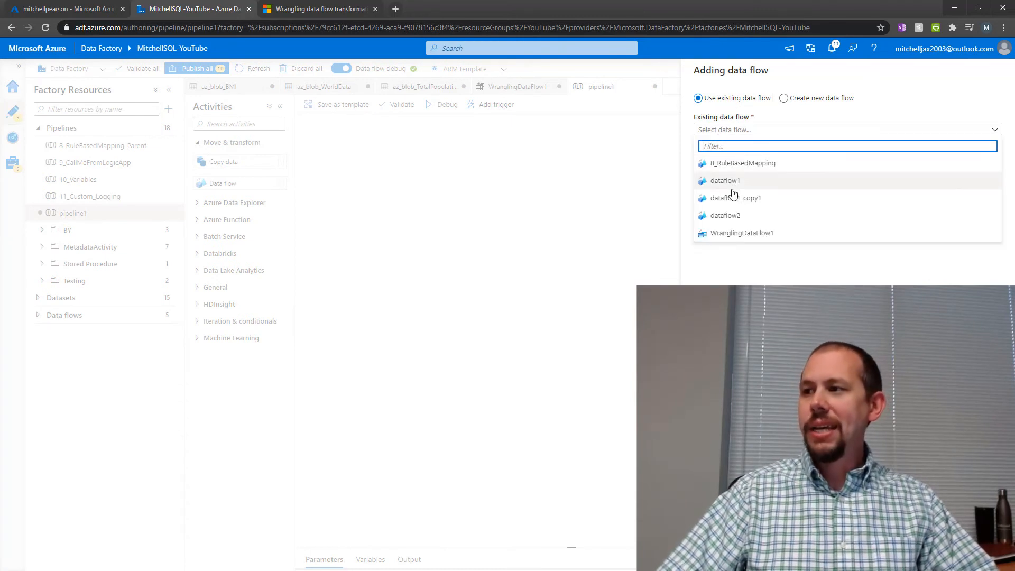
pyautogui.click(741, 233)
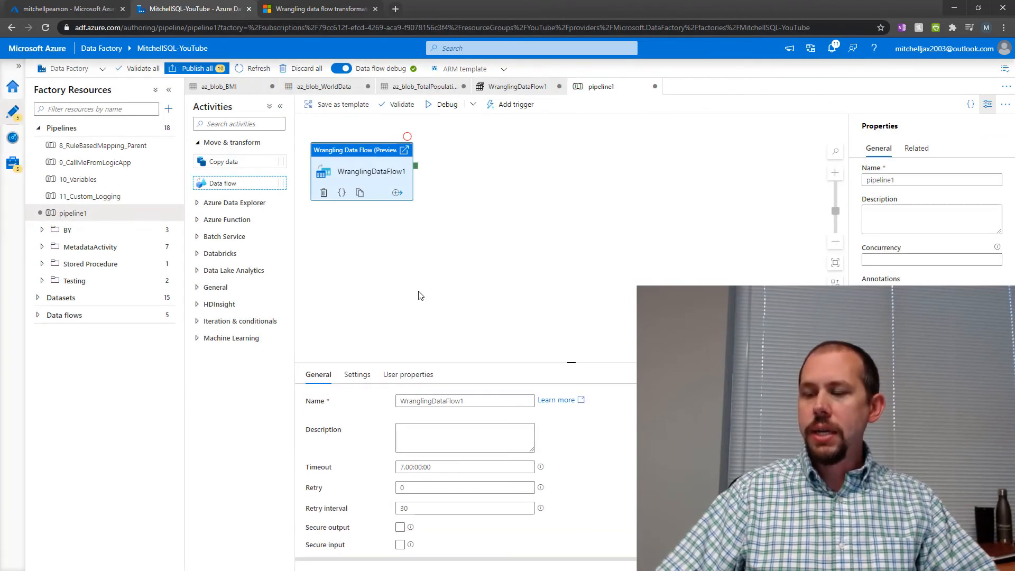
pyautogui.moveTo(384, 184)
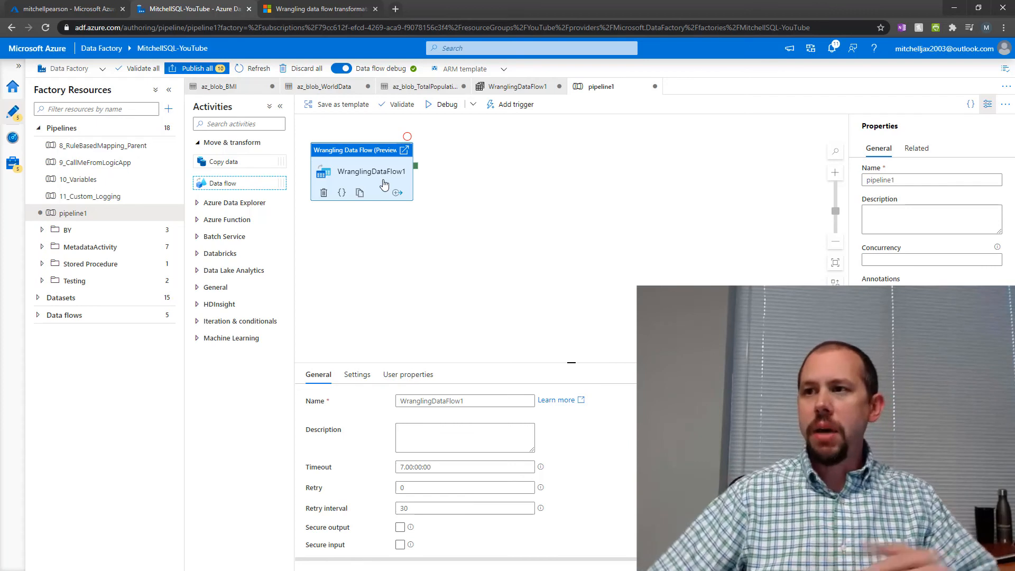
# Debug pipeline1 and refresh its output until the run shows Succeeded
pyautogui.click(445, 105)
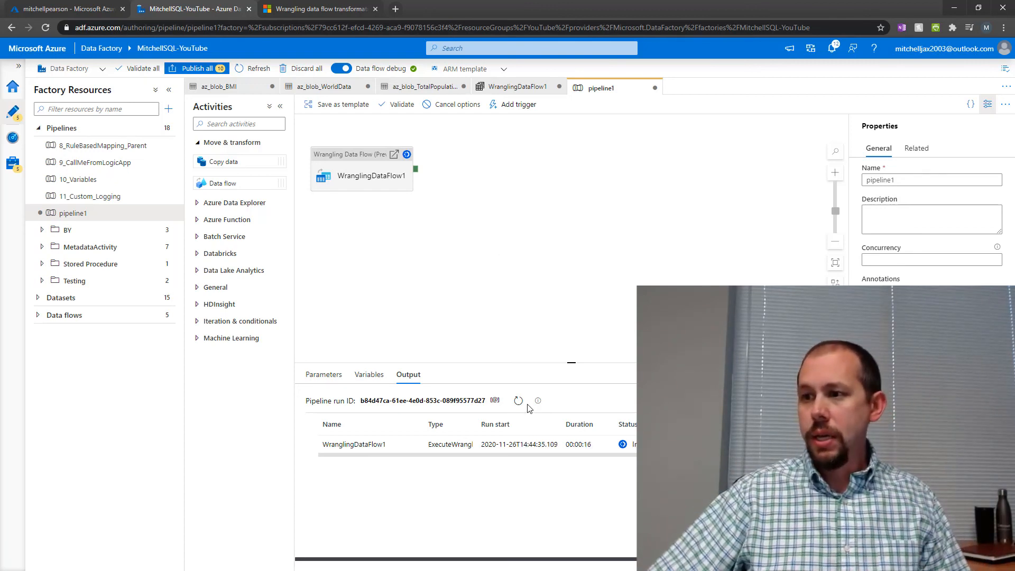
pyautogui.click(518, 401)
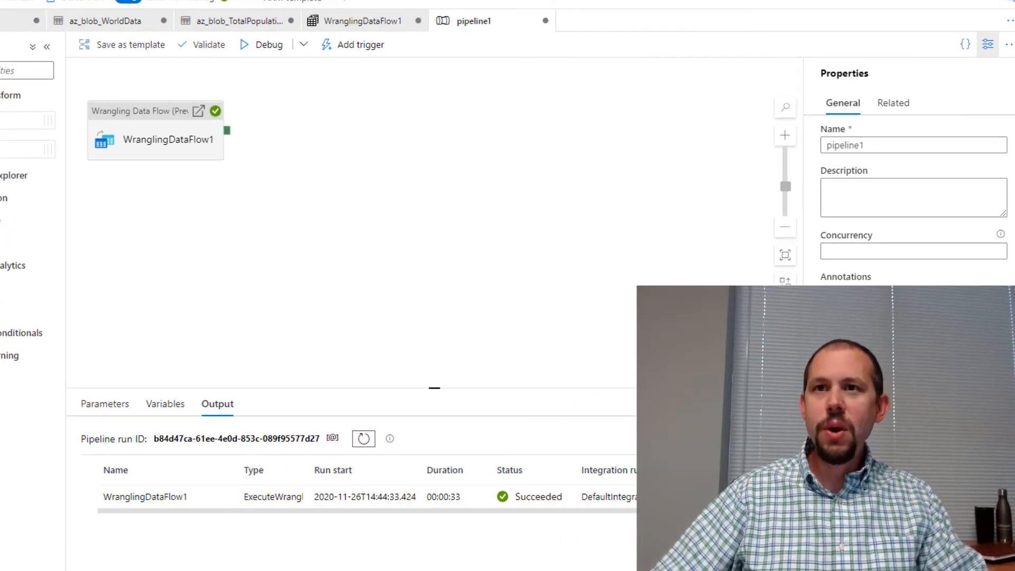
pyautogui.click(55, 8)
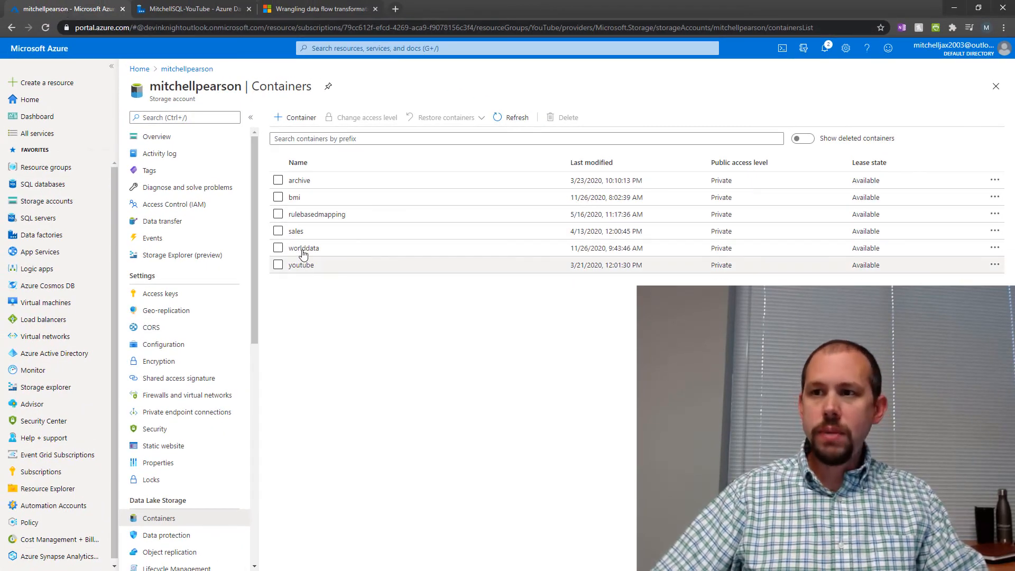
# Open worlddata's part-00000 file and view its Country, Year, BMI, Population rows
pyautogui.click(304, 248)
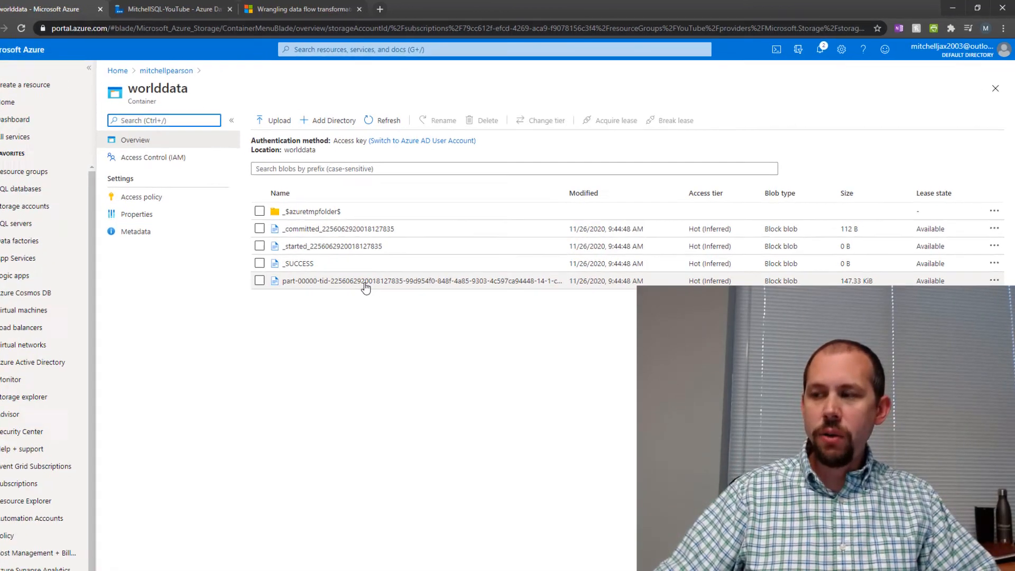
pyautogui.click(420, 280)
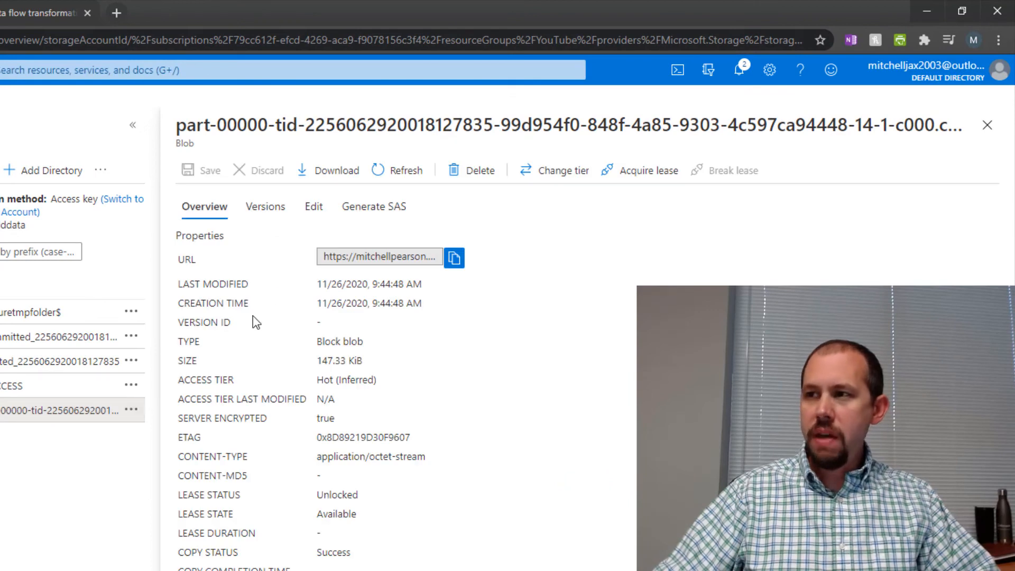
pyautogui.click(314, 206)
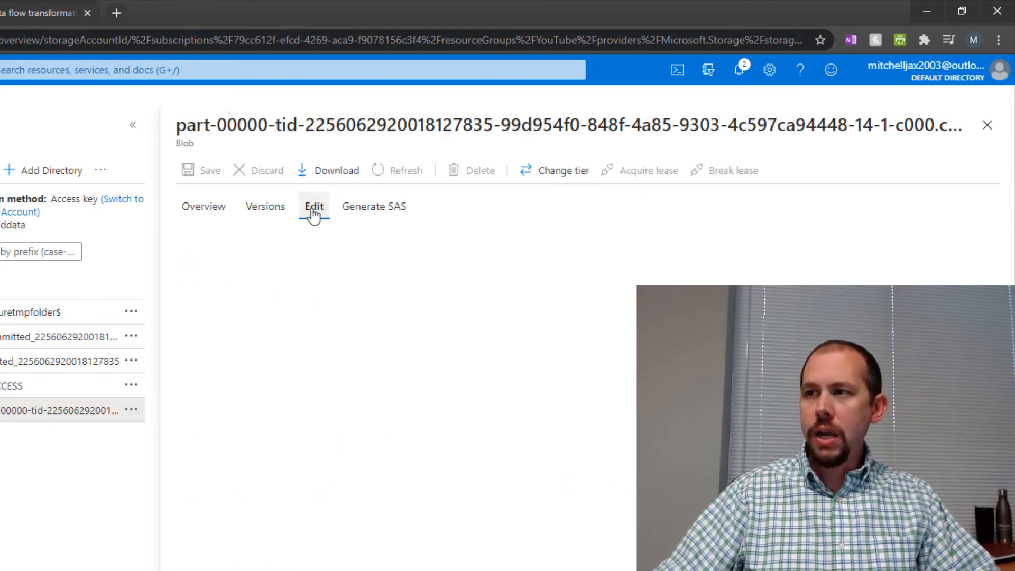
pyautogui.click(314, 206)
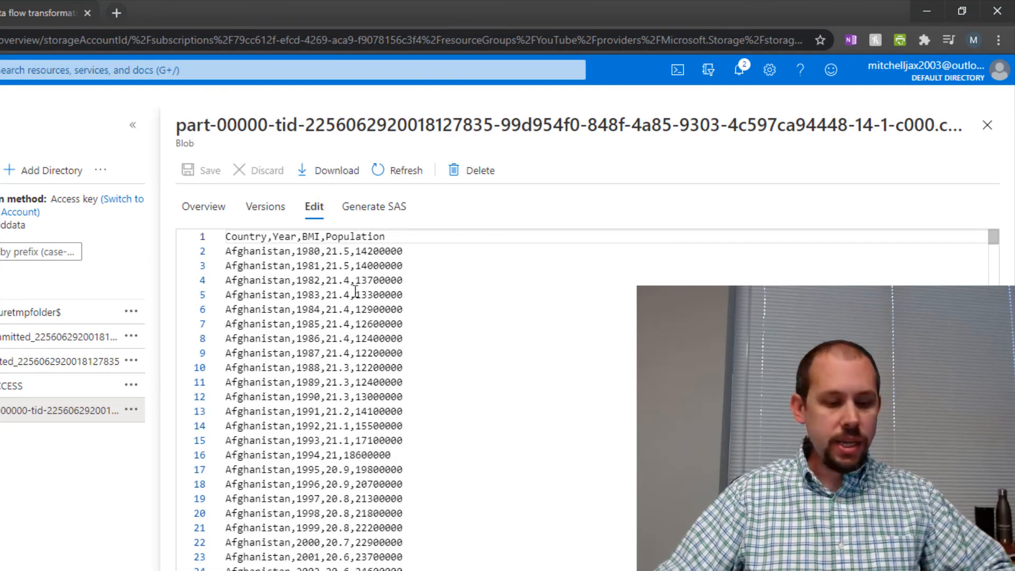